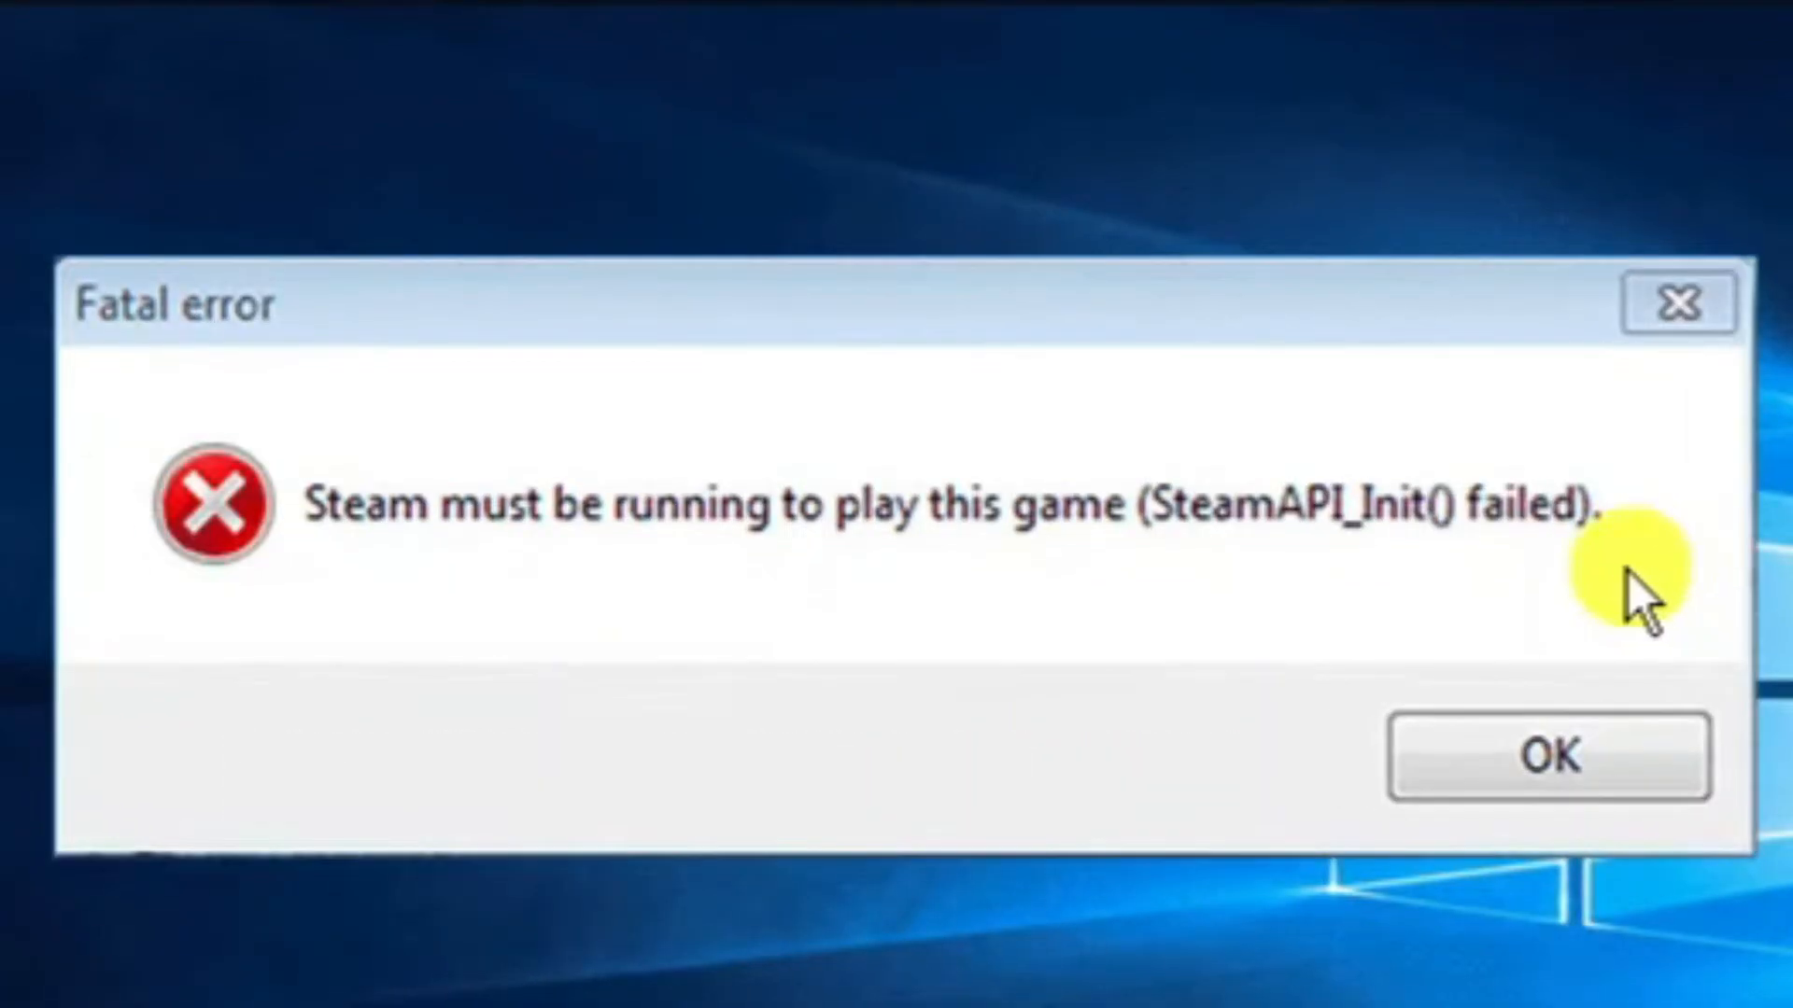
{"action": "mouse_move", "coordinate": [862, 440]}
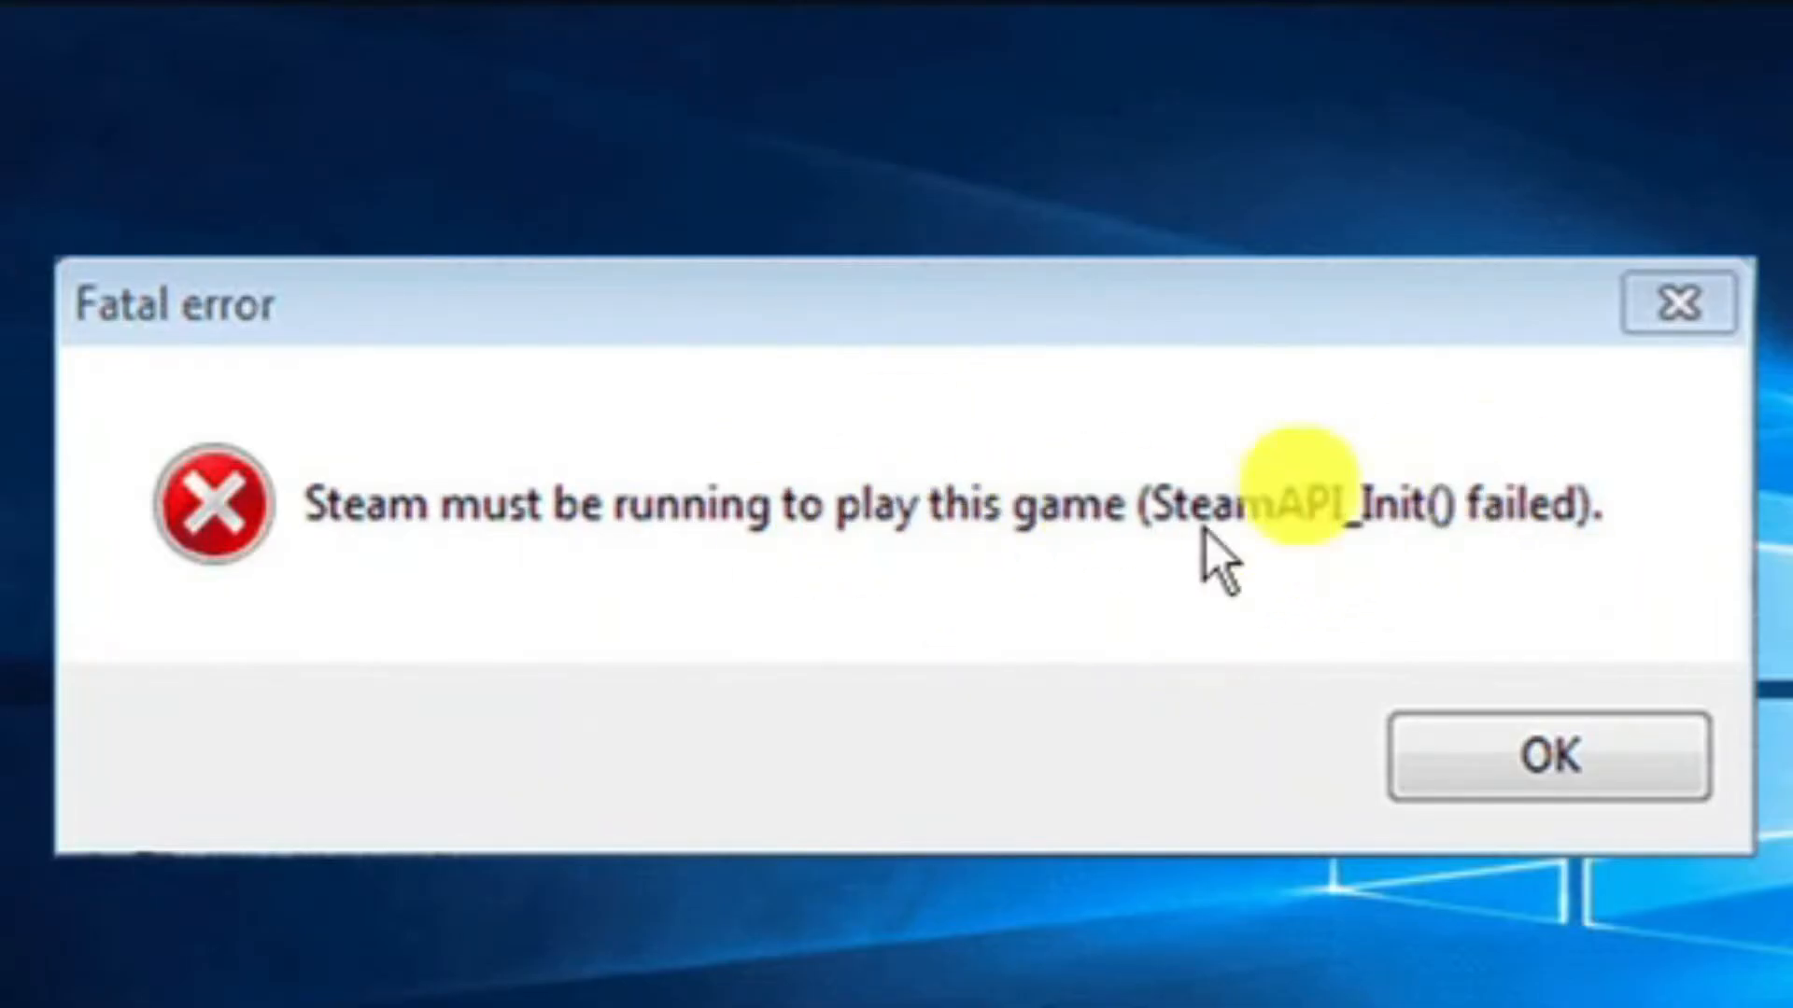
{"action": "mouse_move", "coordinate": [1166, 600]}
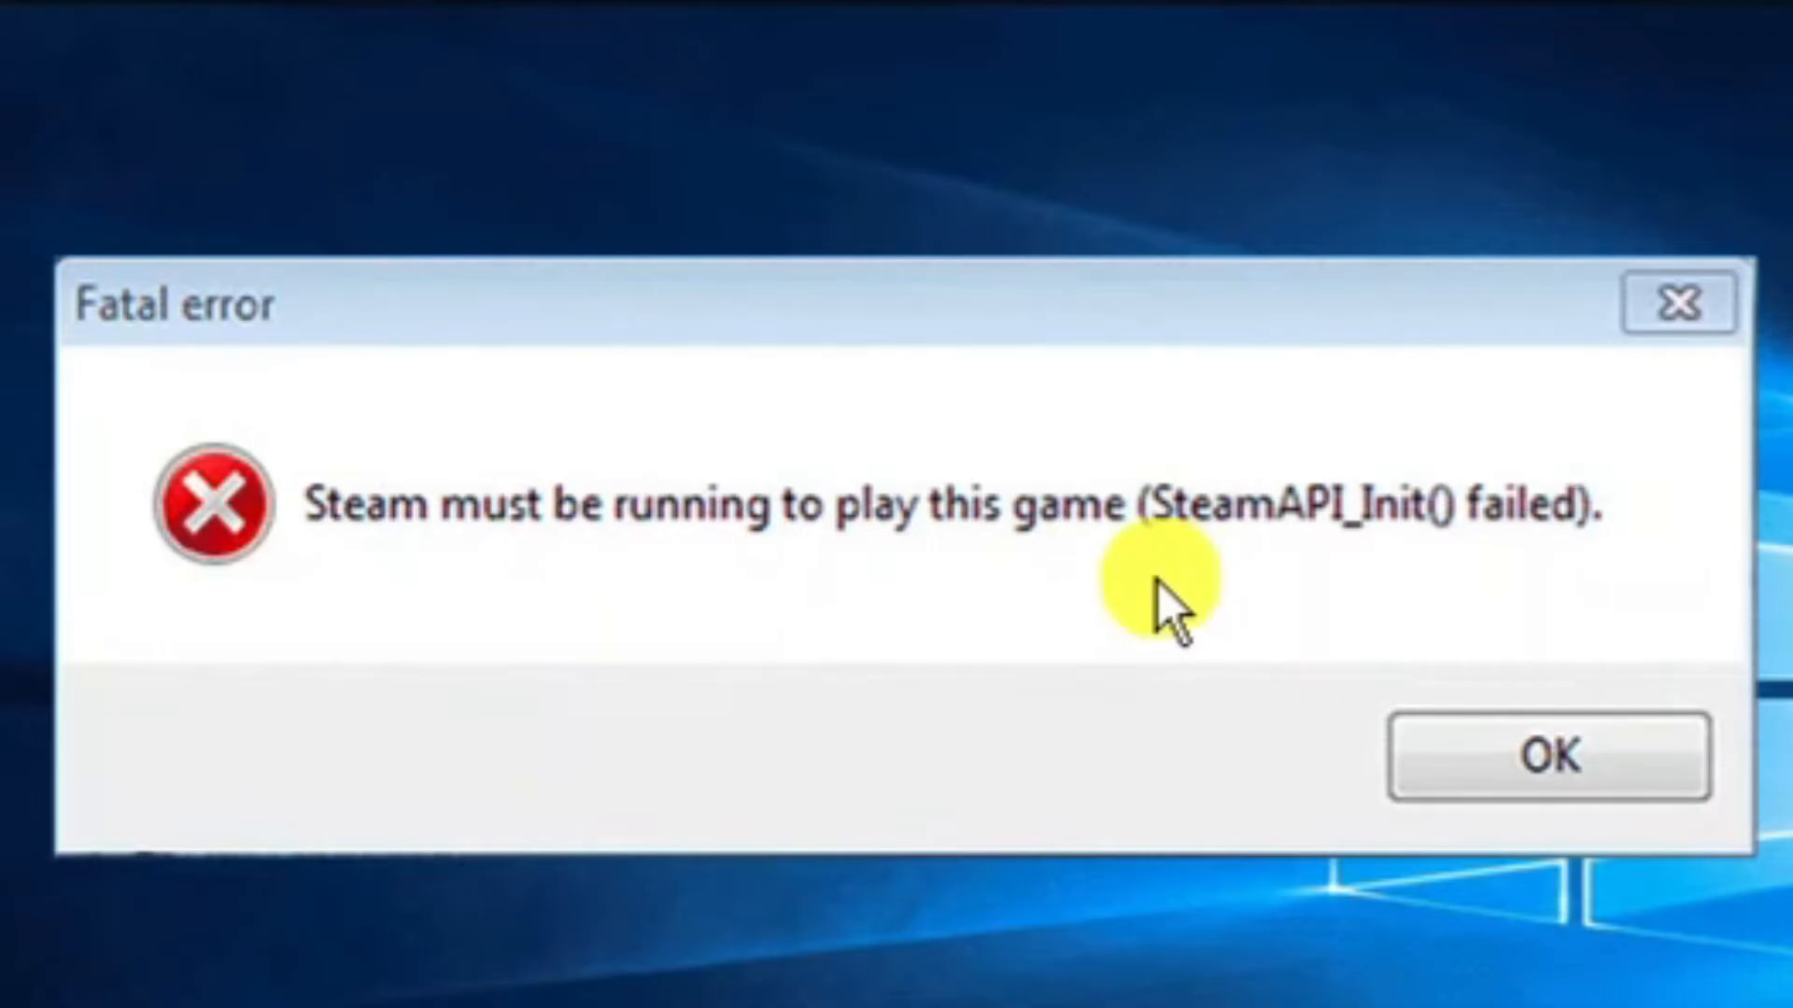
Dismiss the 'Steam must be running to play this game' fatal error.
{"action": "left_click", "coordinate": [1549, 754]}
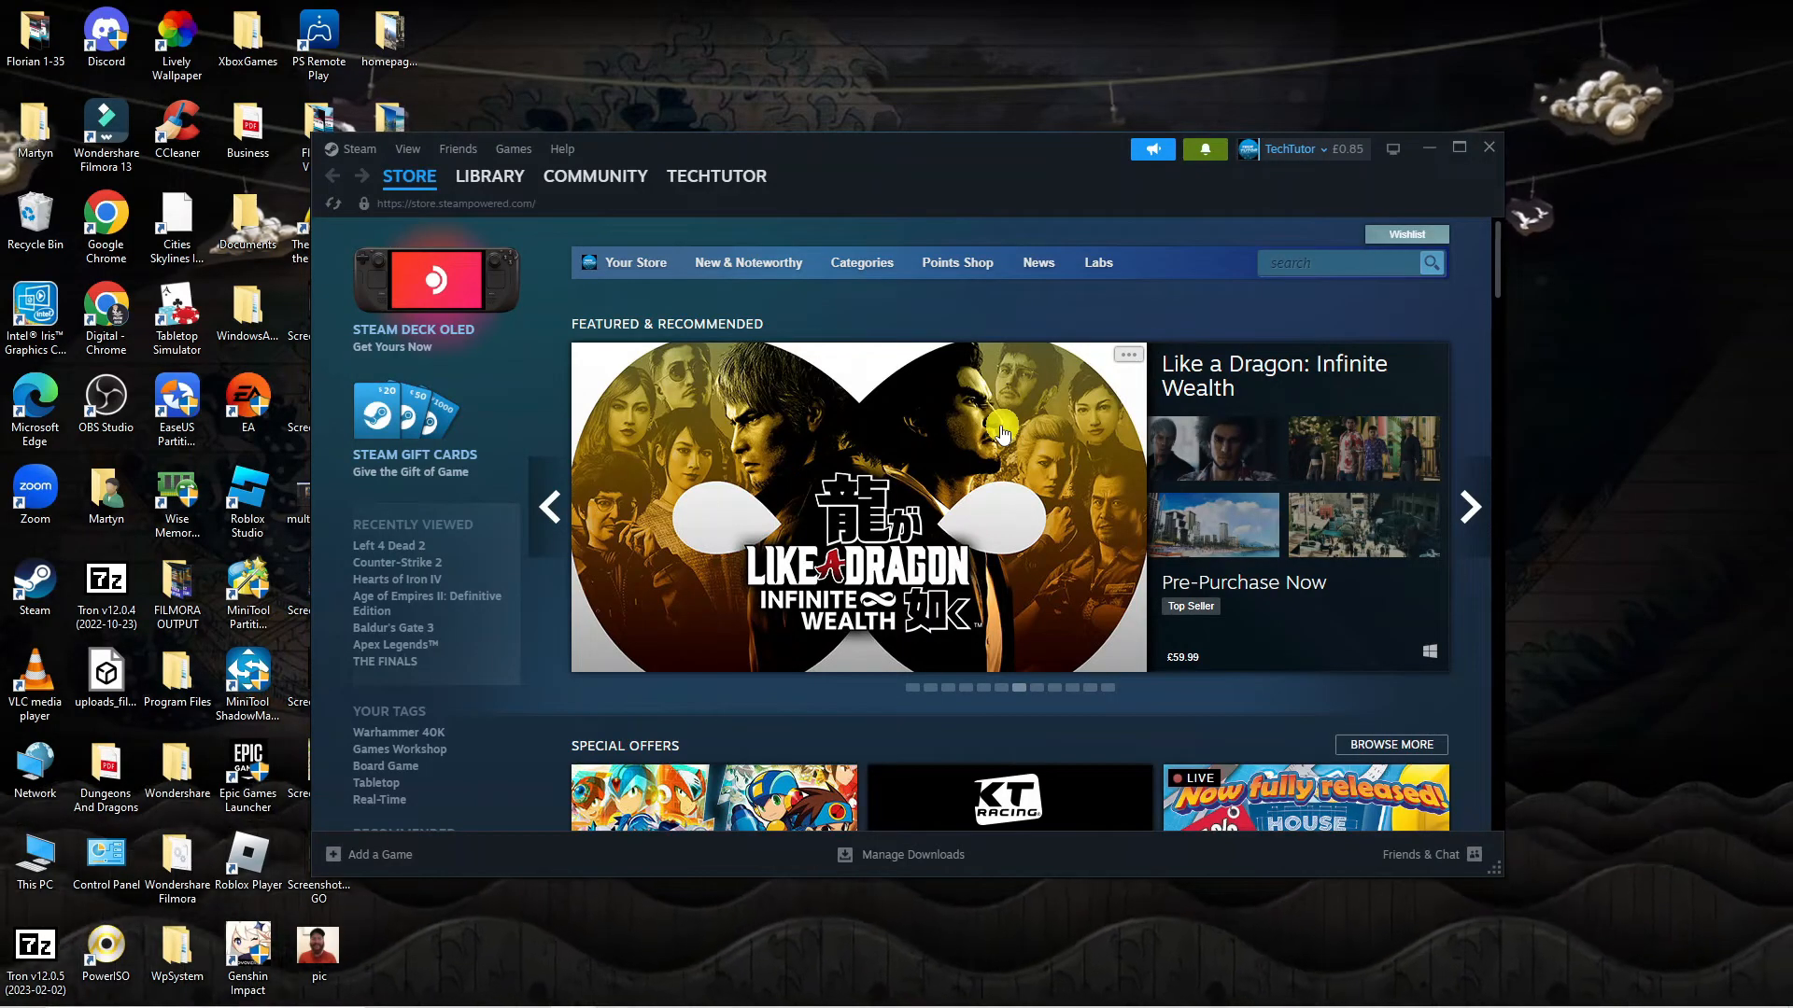
{"action": "mouse_move", "coordinate": [1067, 297]}
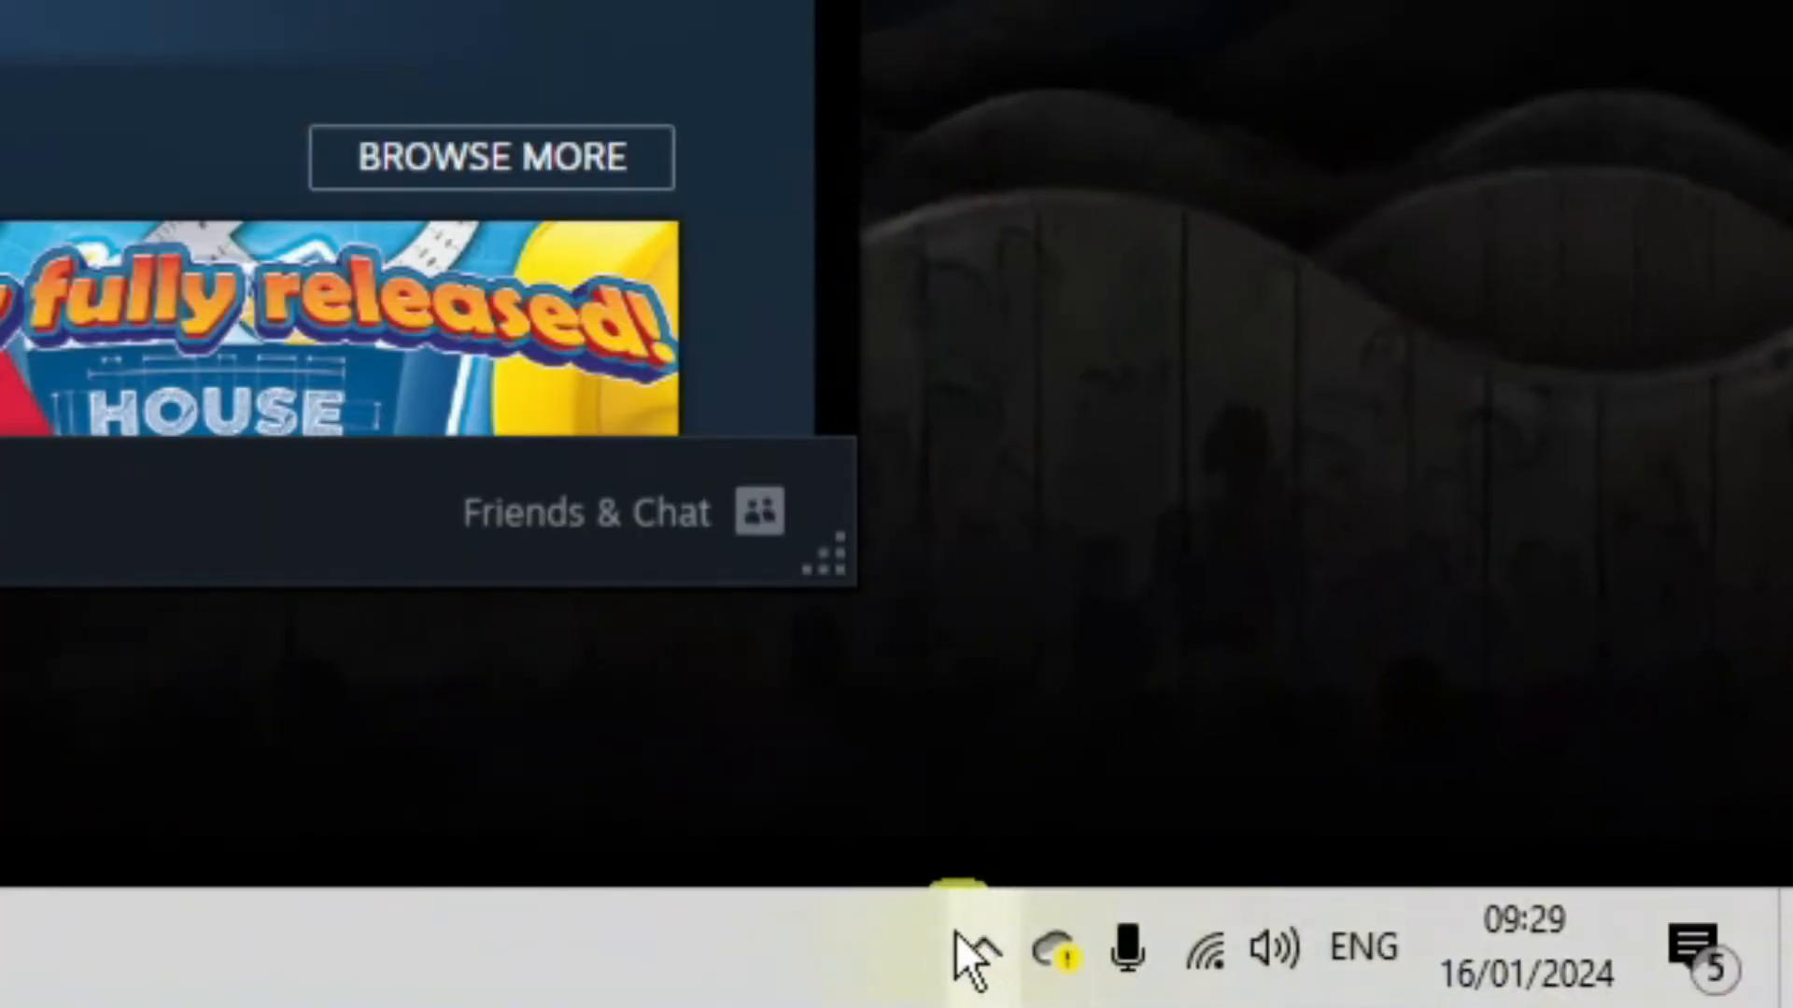
Exit Steam from its system-tray icon, then search Windows for 'steam'.
{"action": "left_click", "coordinate": [963, 949]}
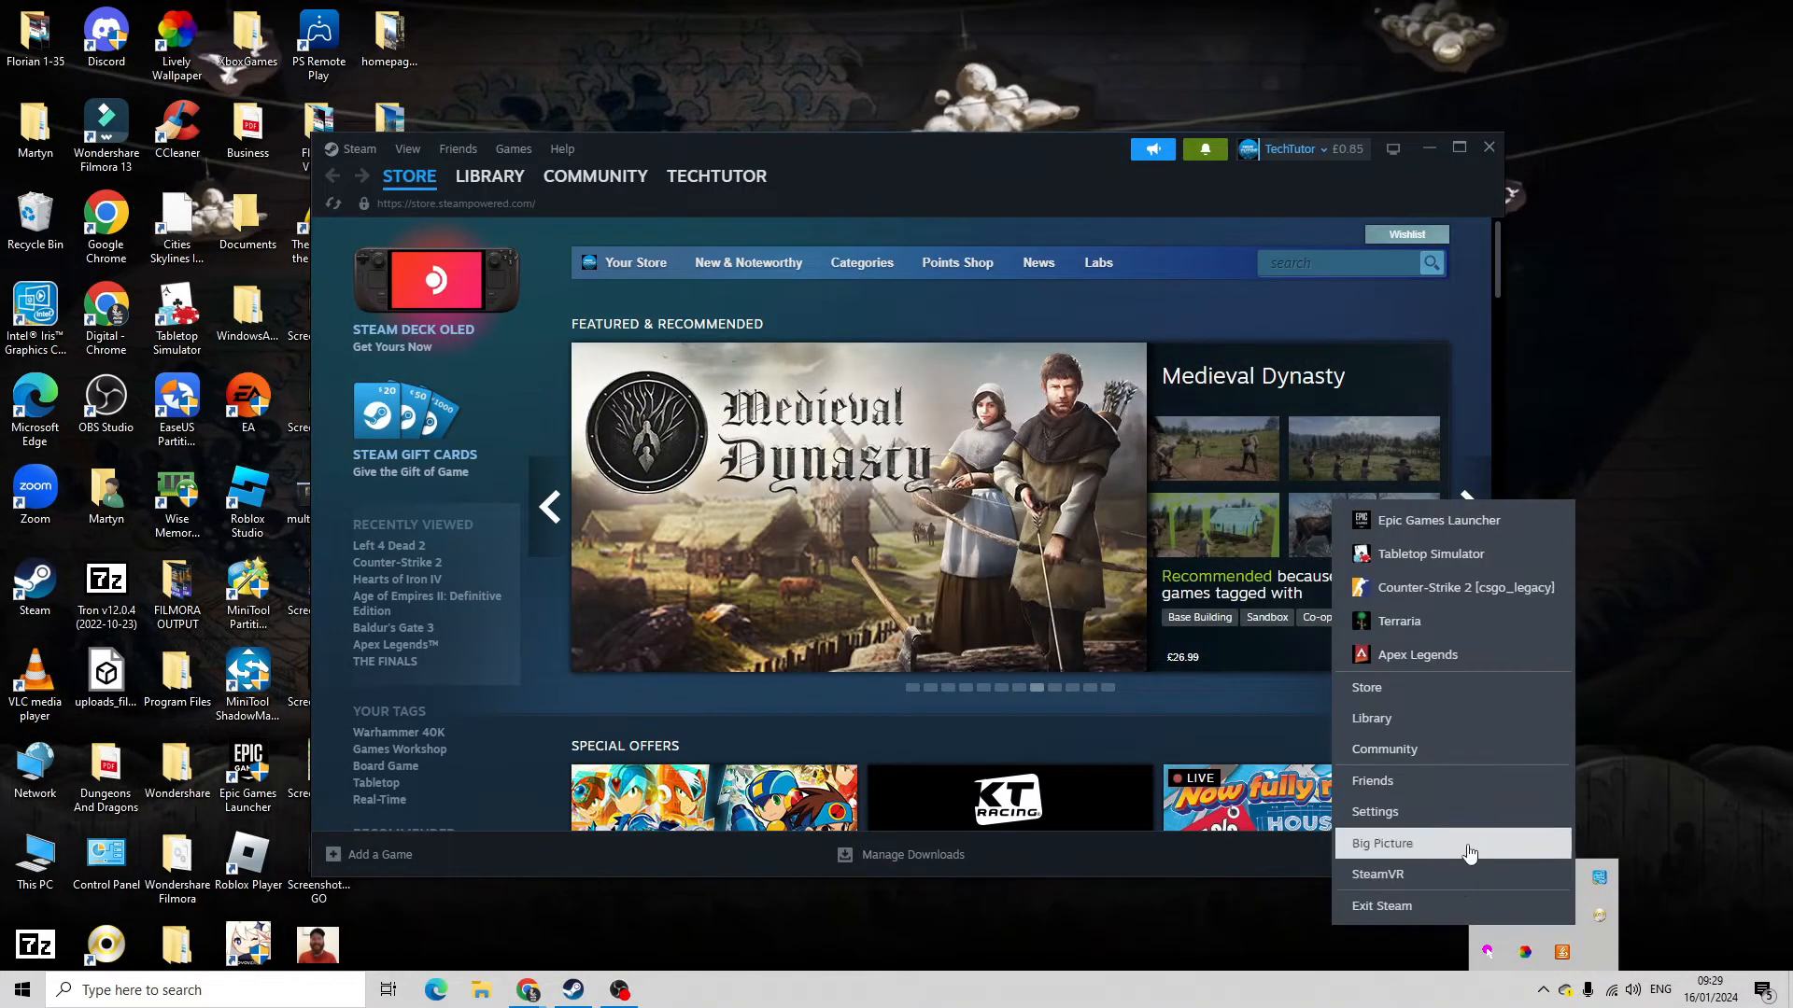
{"action": "left_click", "coordinate": [1382, 906]}
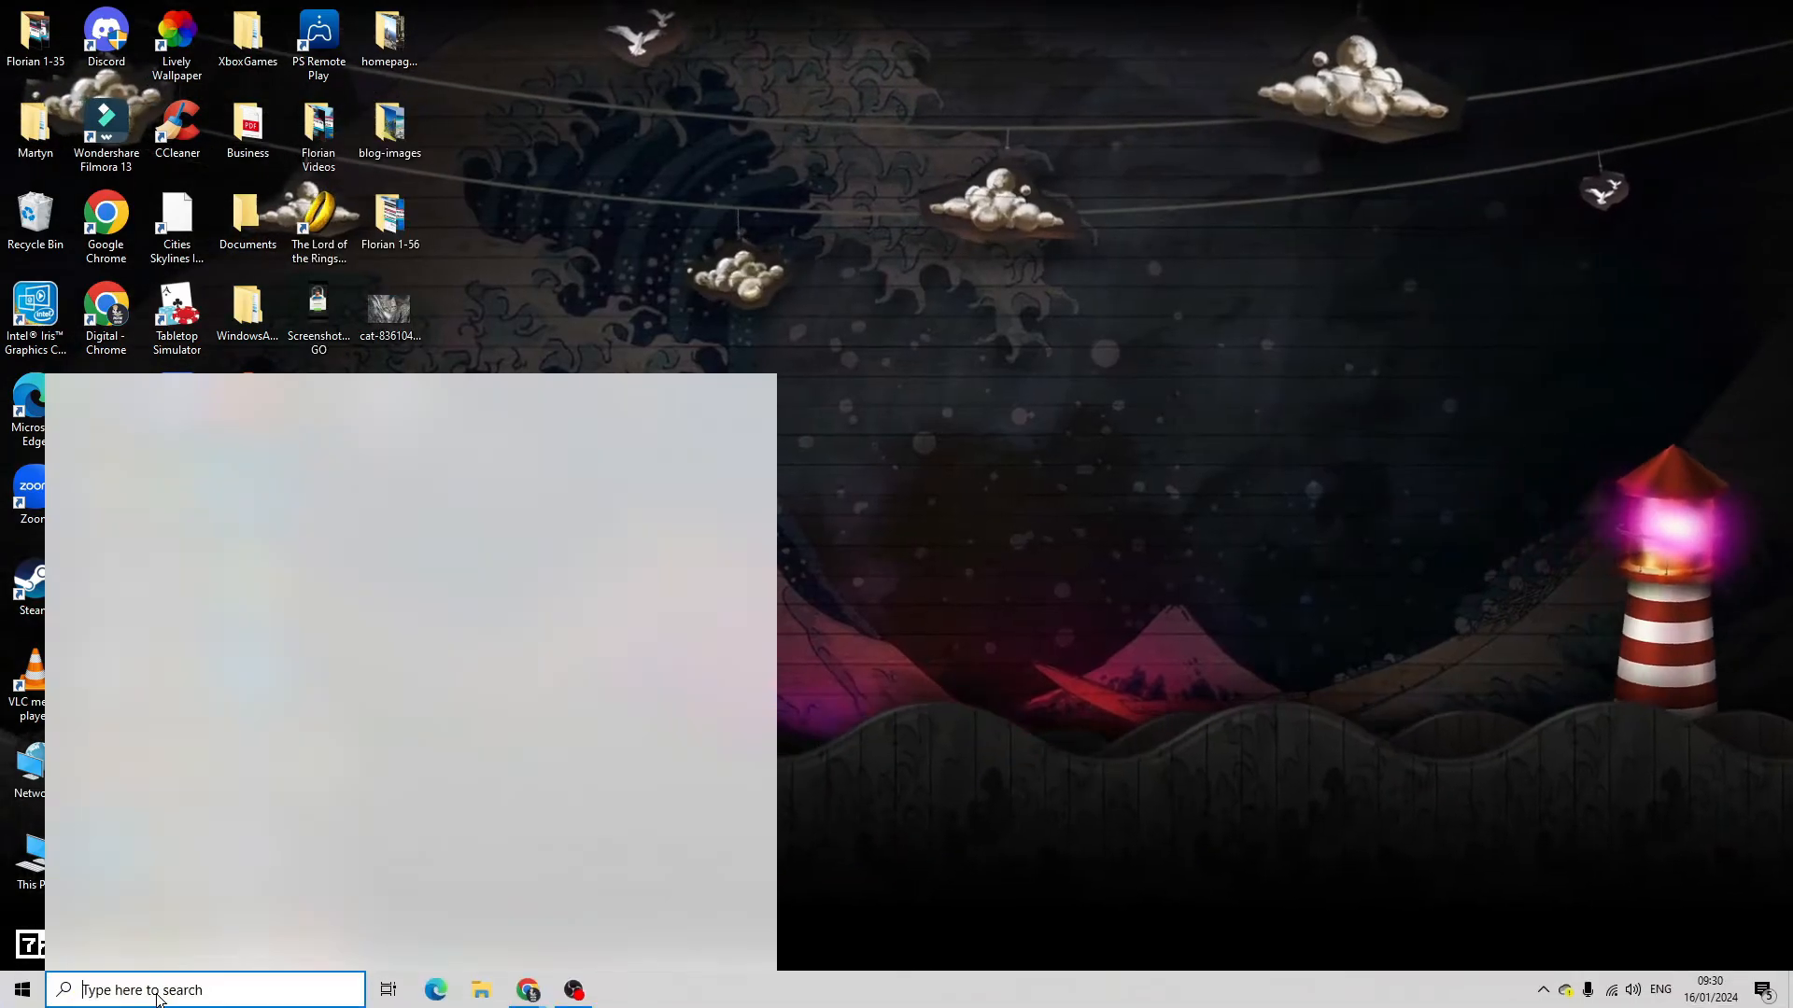
{"action": "type", "text": "steam"}
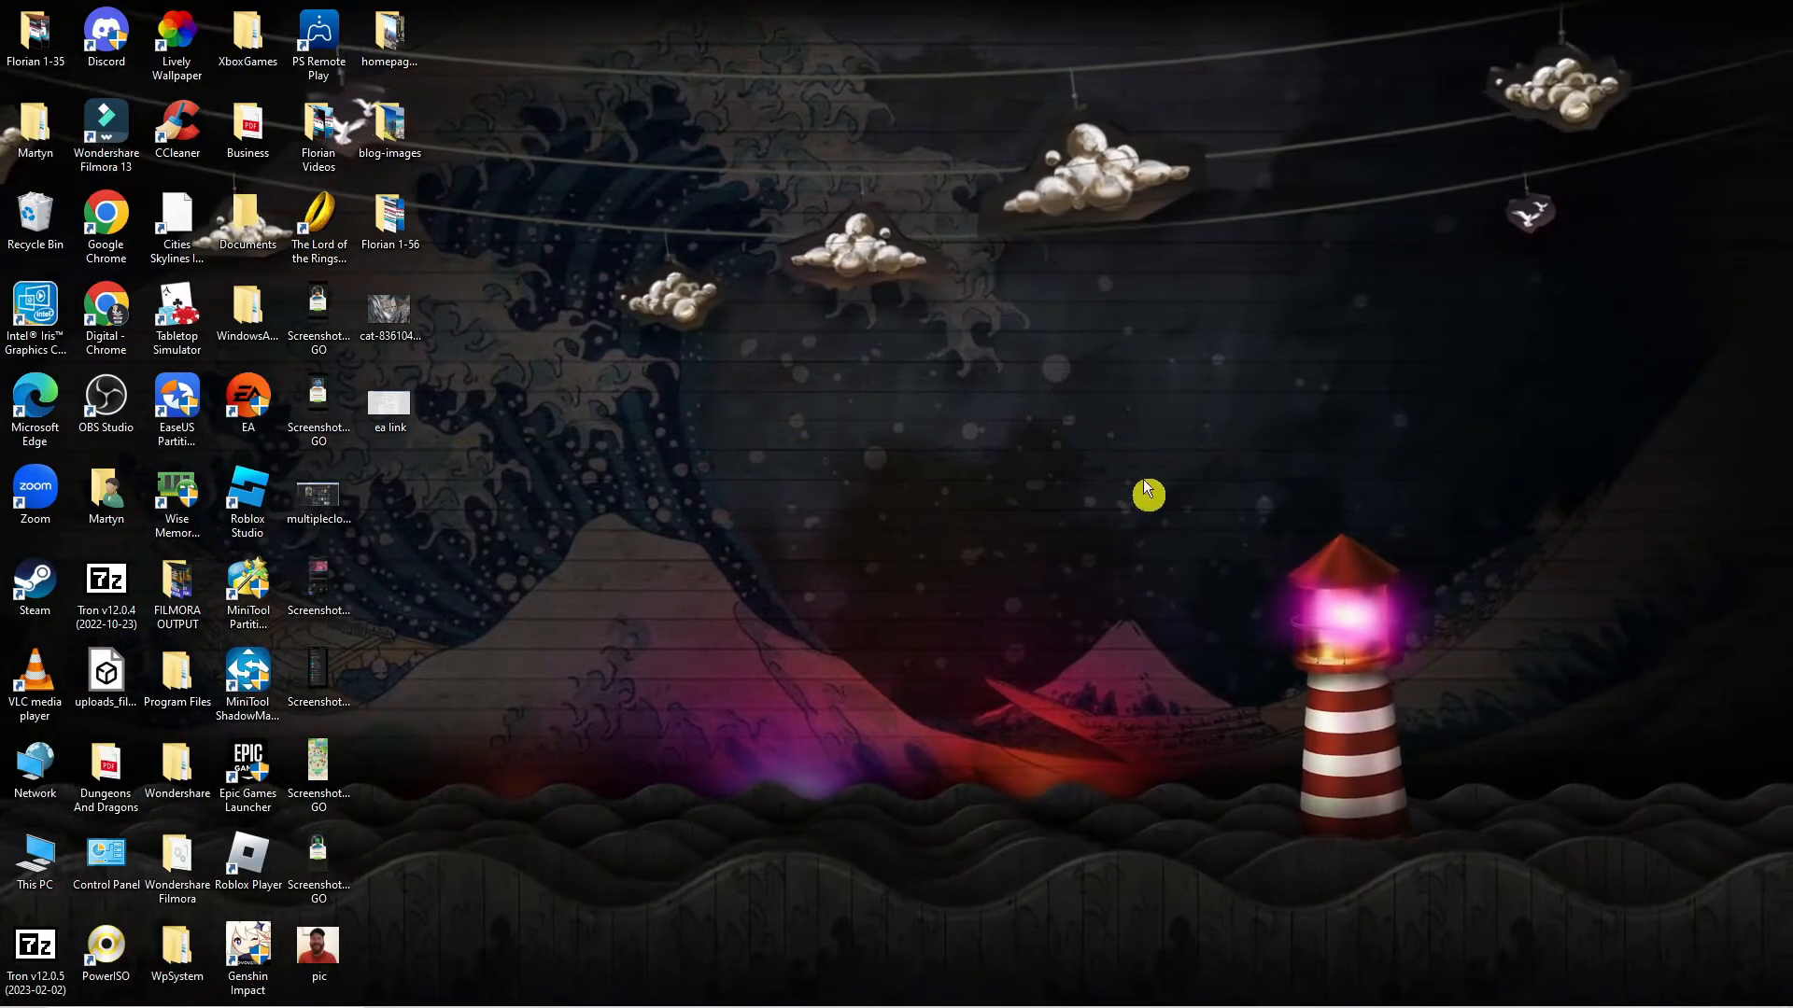
{"action": "mouse_move", "coordinate": [1007, 482]}
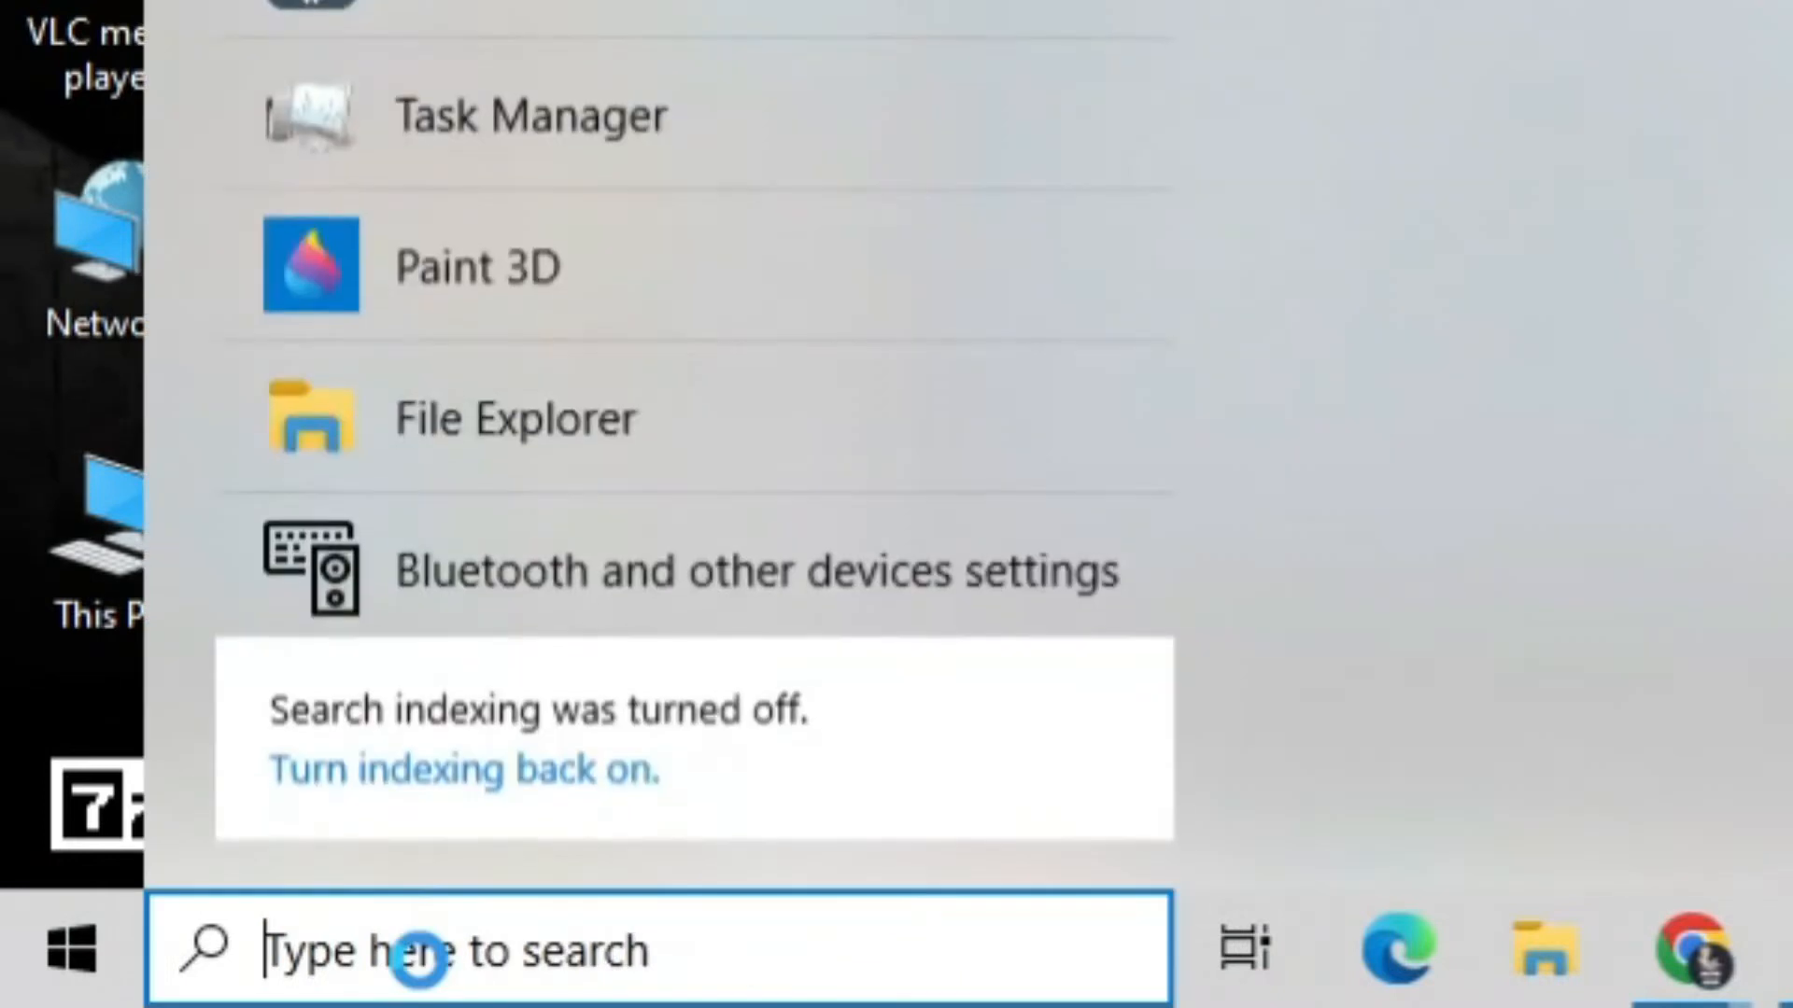
Search Windows for 'firewall' to reach Firewall & network protection.
{"action": "type", "text": "firewall"}
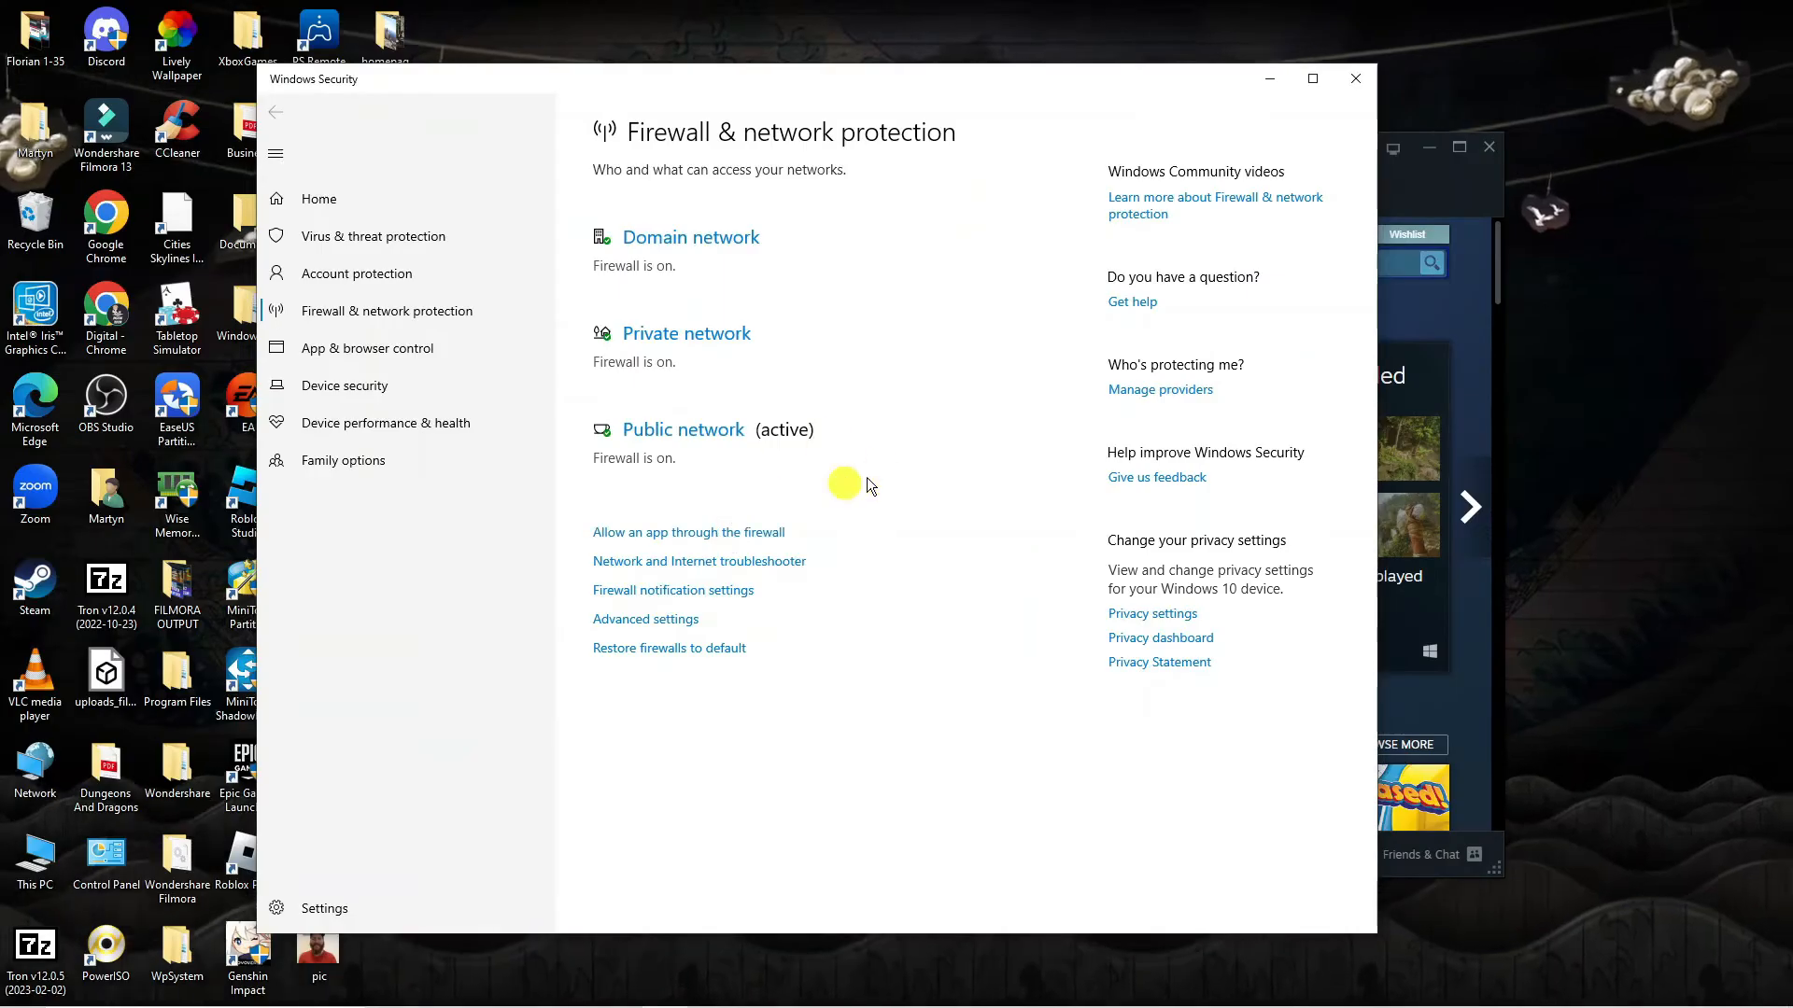
In the allowed-apps list, select Steam and unlock the list with Change settings.
{"action": "left_click", "coordinate": [688, 532]}
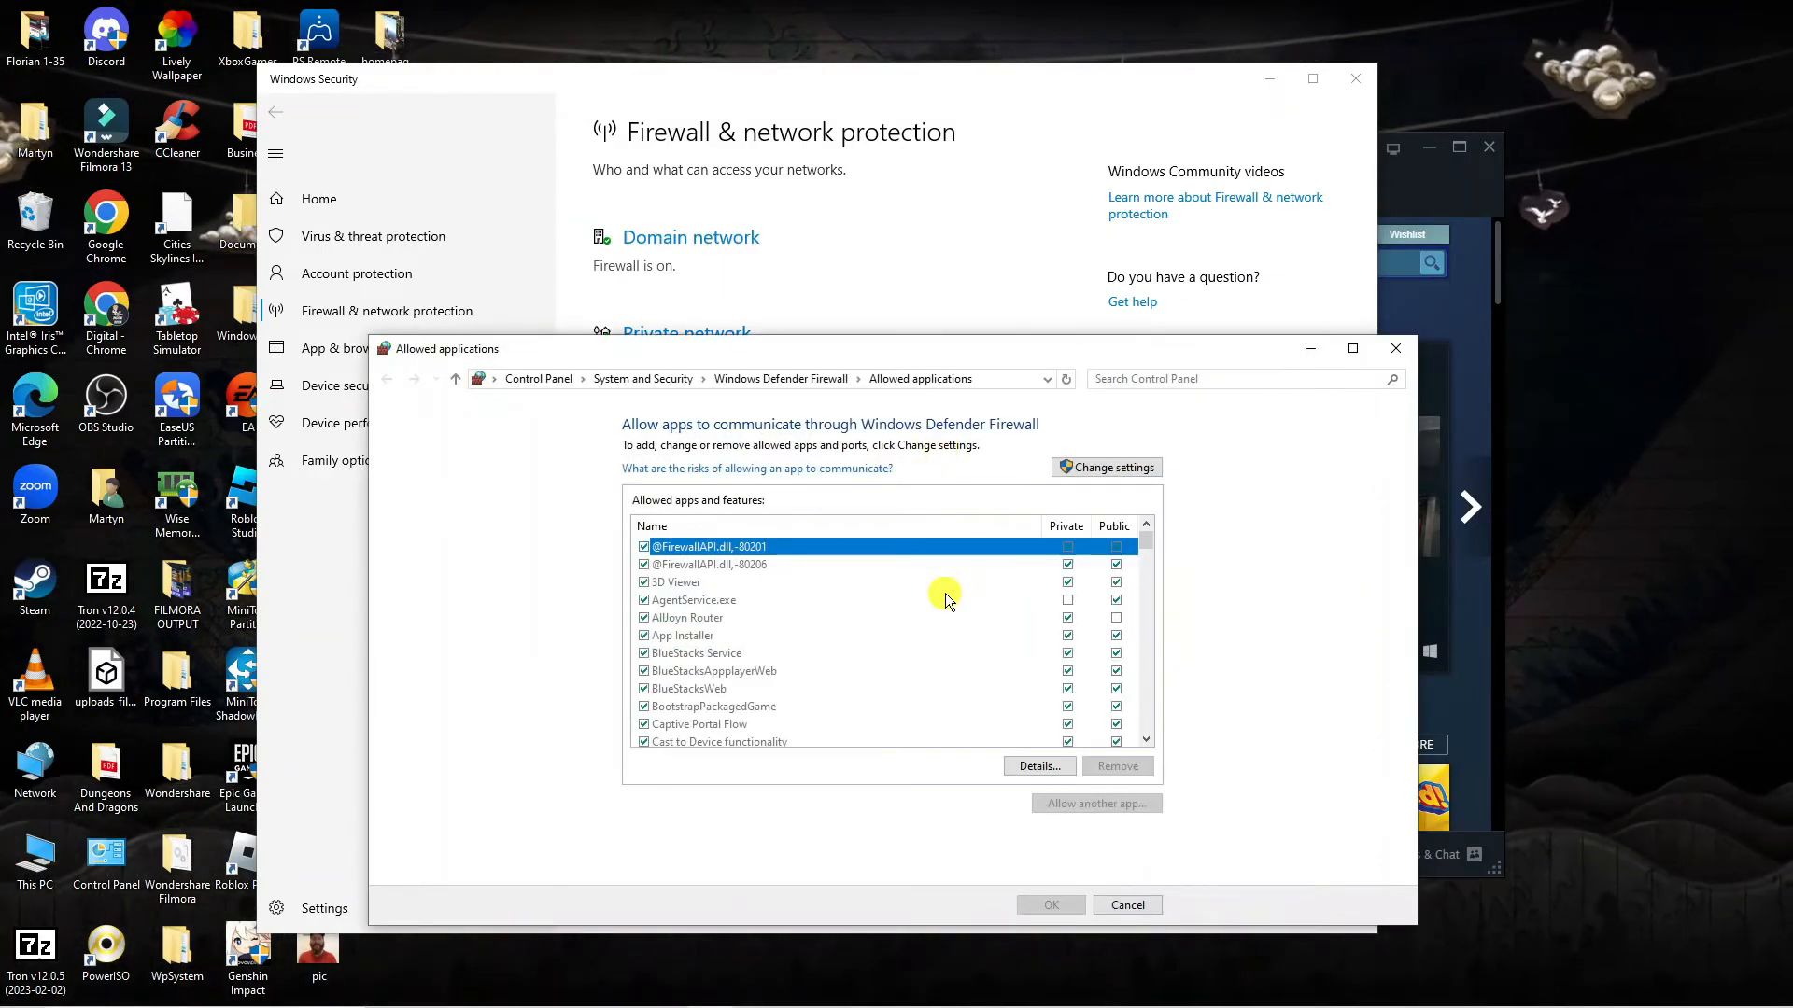
{"action": "scroll", "scroll_direction": "down", "scroll_amount": 3}
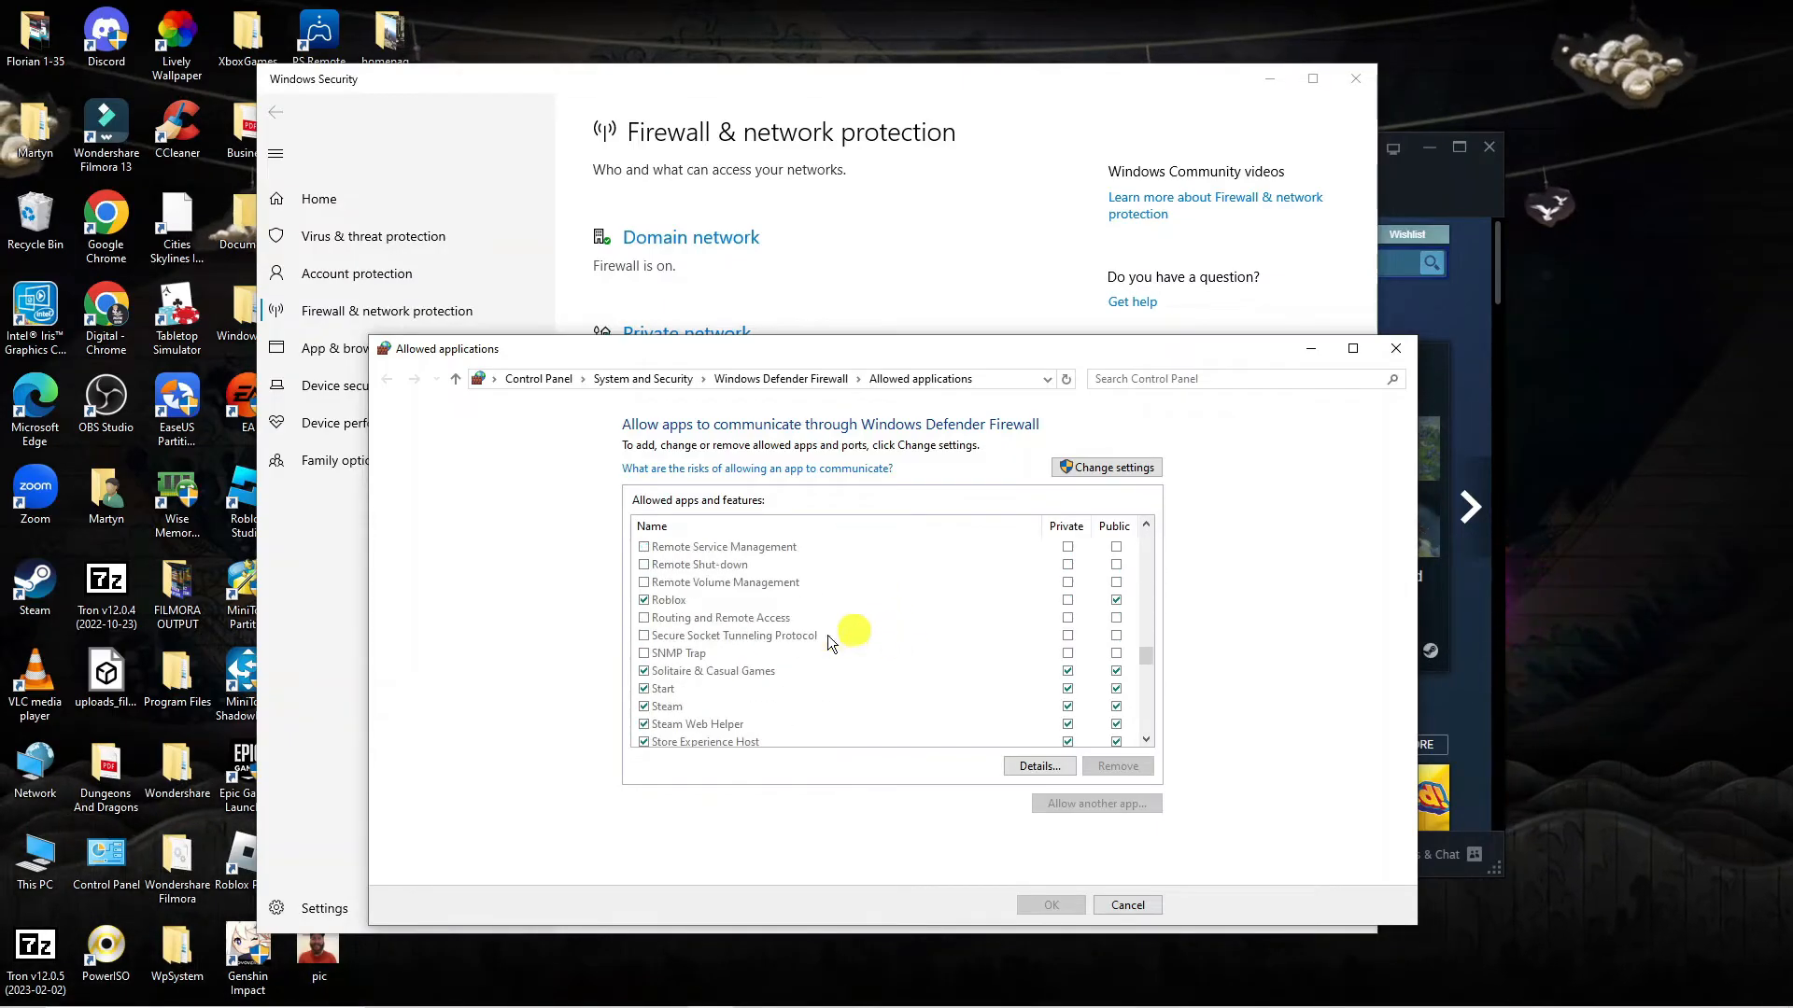
{"action": "scroll", "scroll_direction": "down", "scroll_amount": 3}
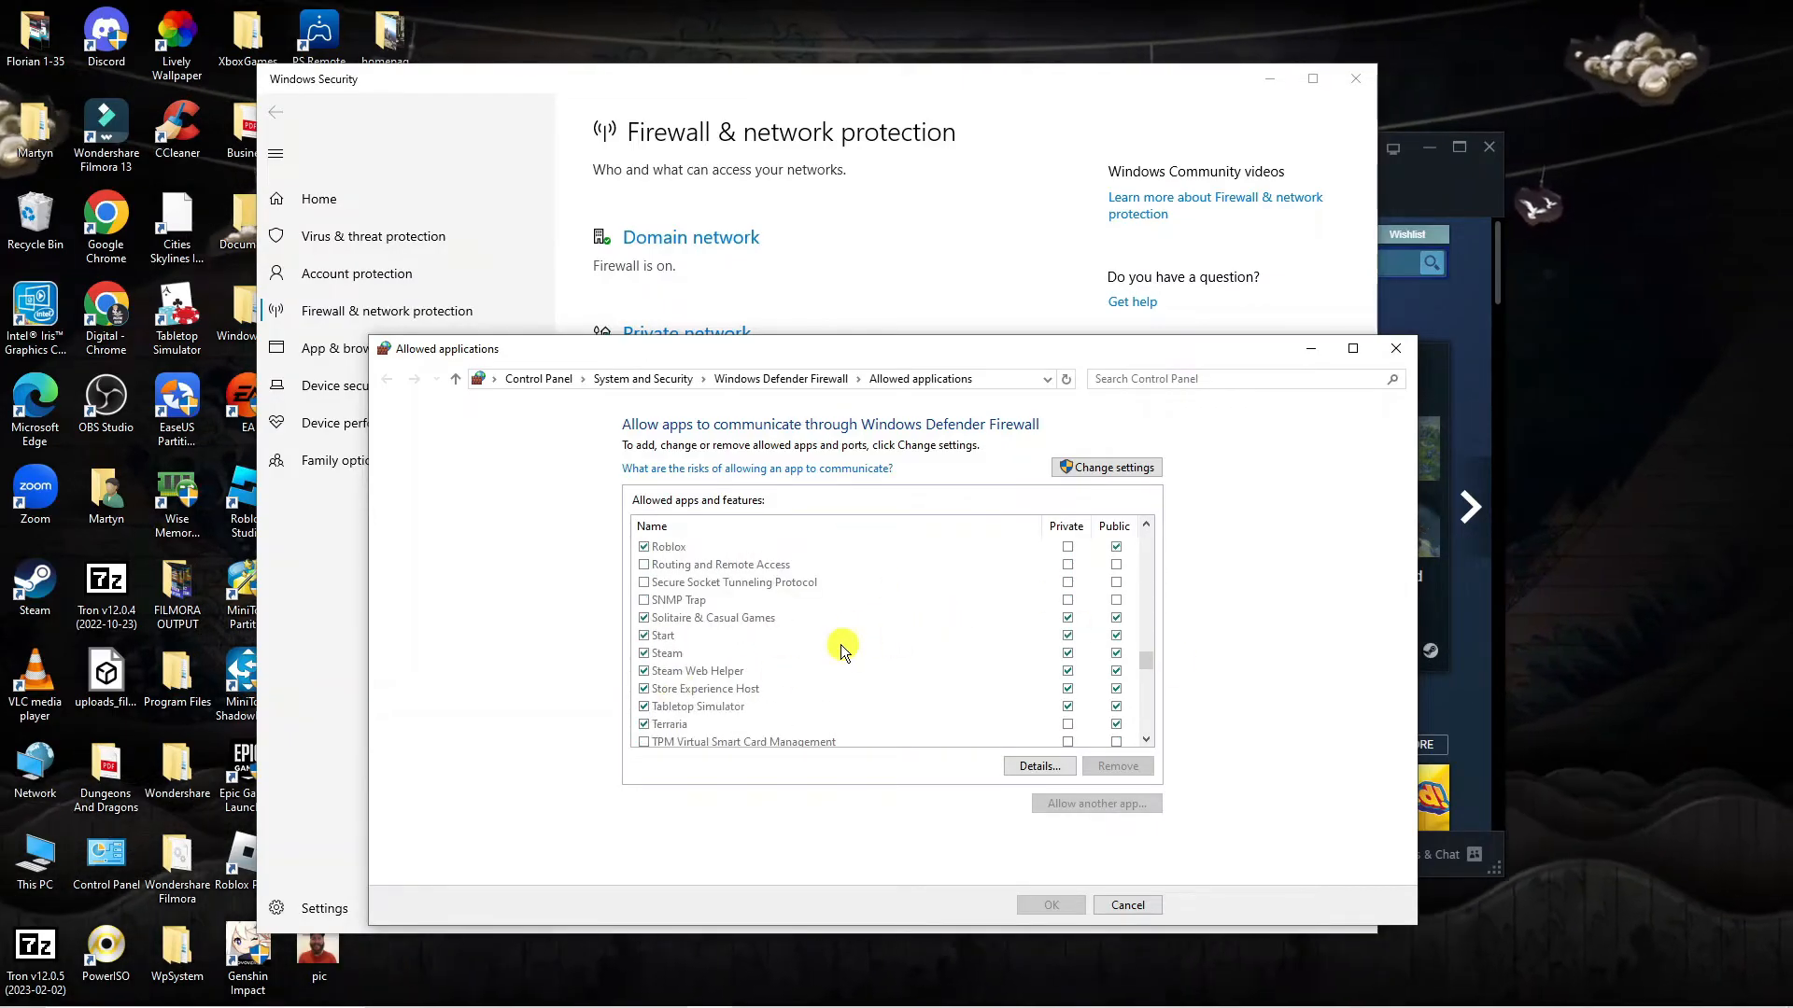
{"action": "left_click", "coordinate": [669, 654]}
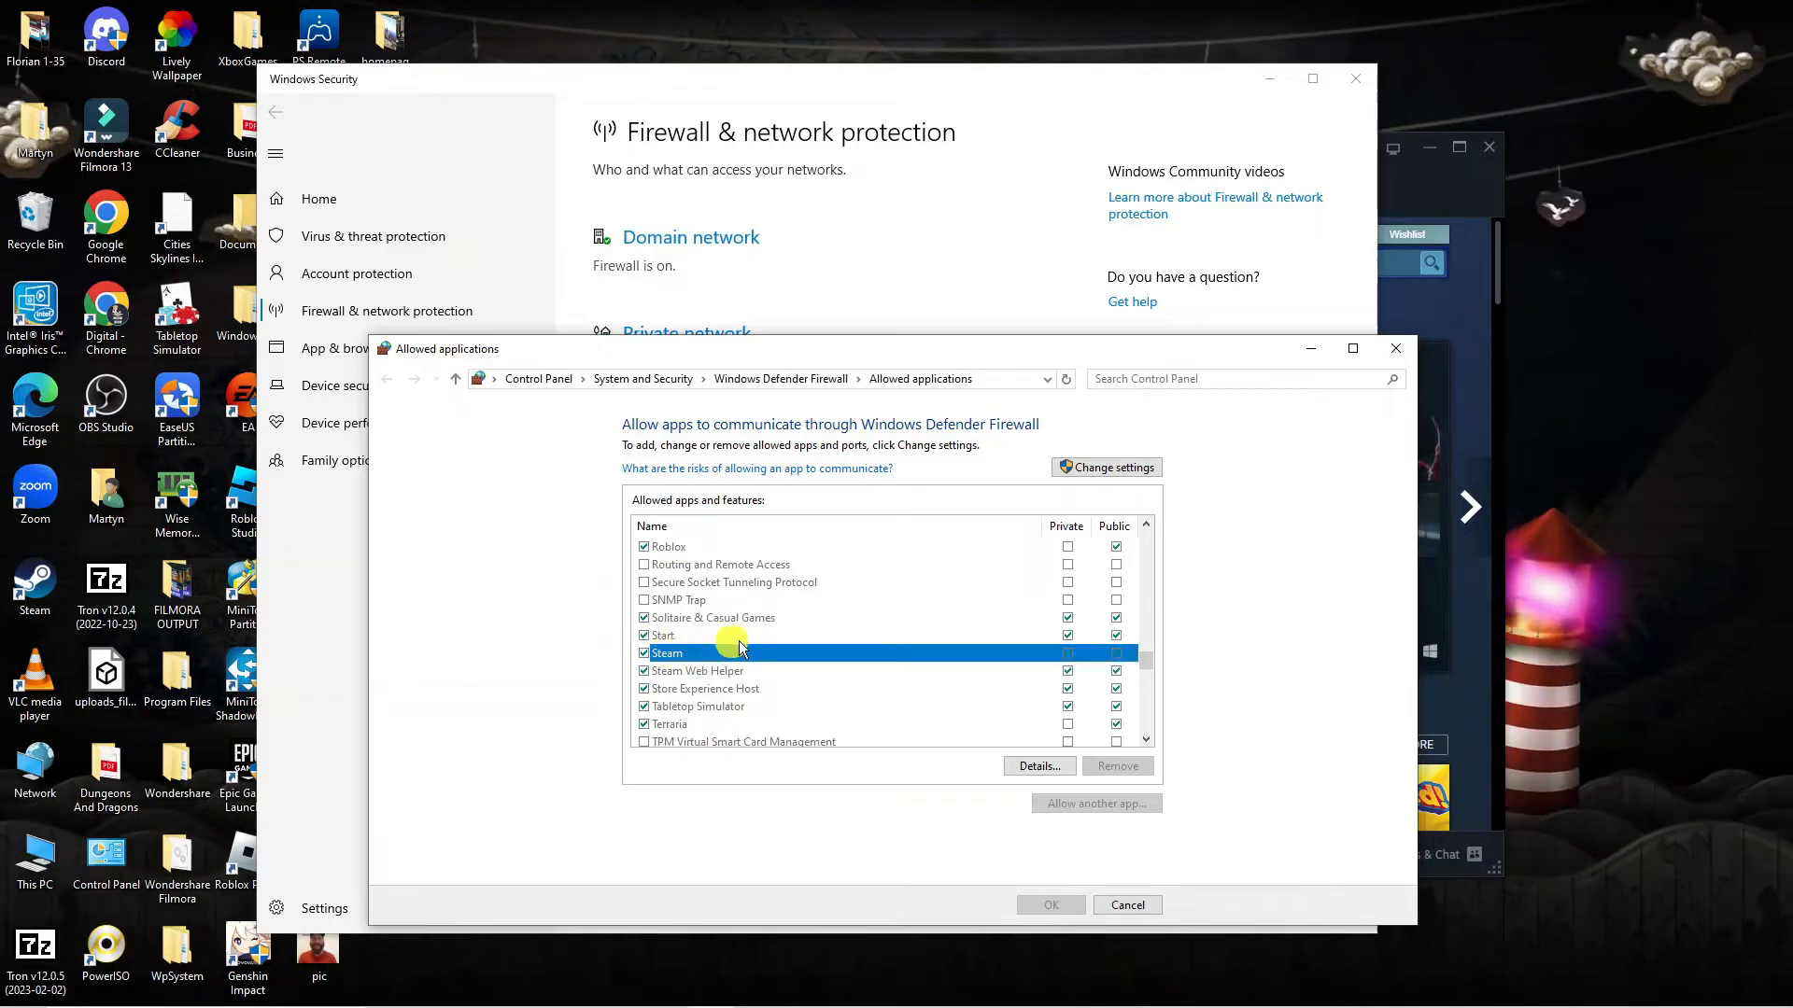
{"action": "left_click", "coordinate": [663, 635]}
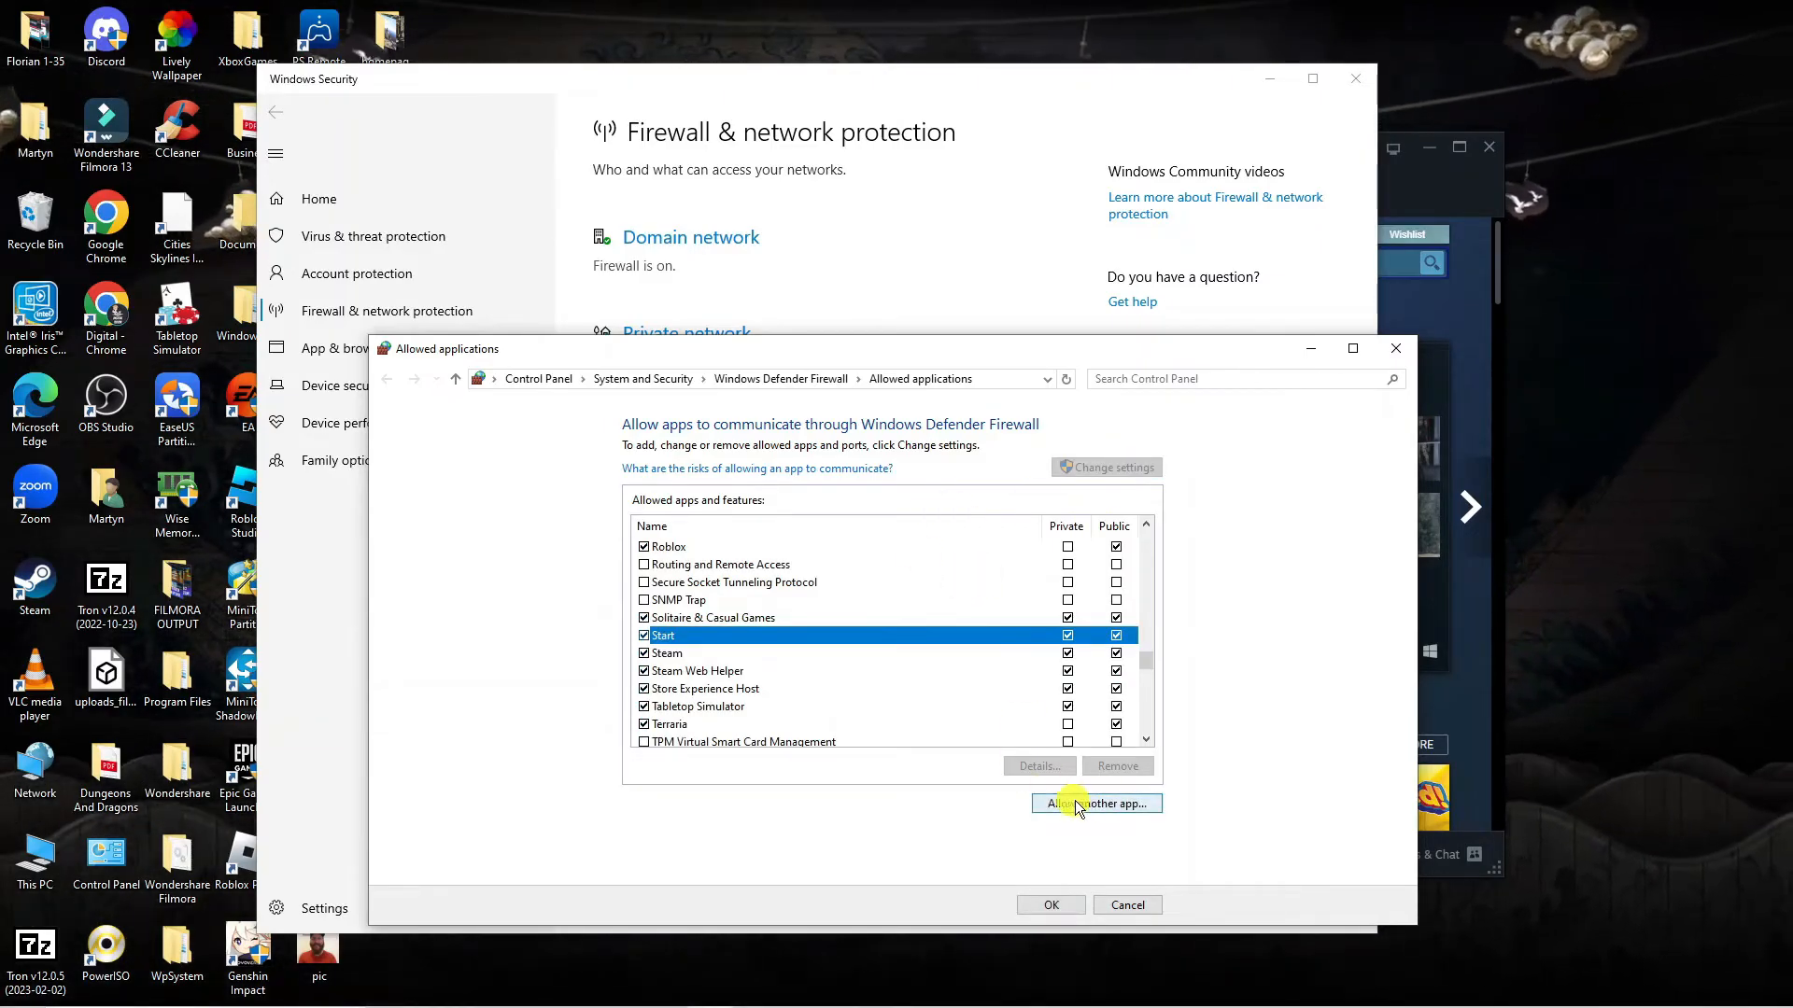
Start 'Allow another app...' then cancel without adding anything.
{"action": "left_click", "coordinate": [1094, 803]}
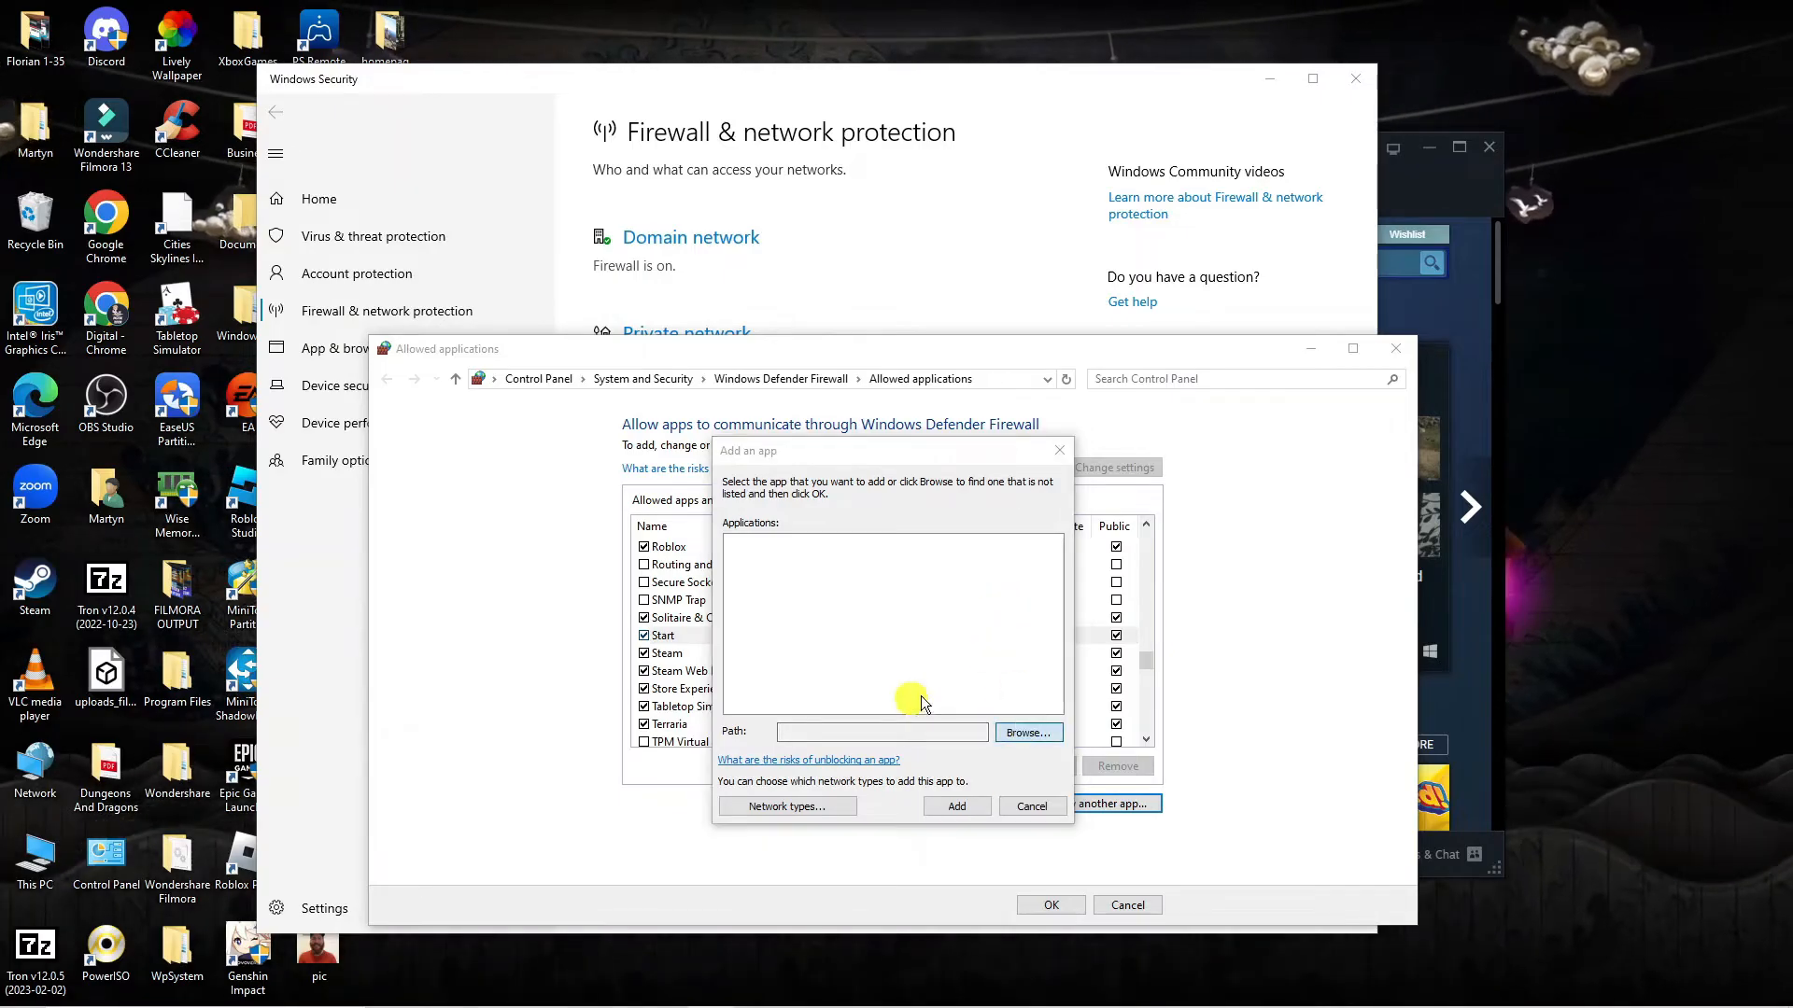
{"action": "left_click", "coordinate": [1025, 732]}
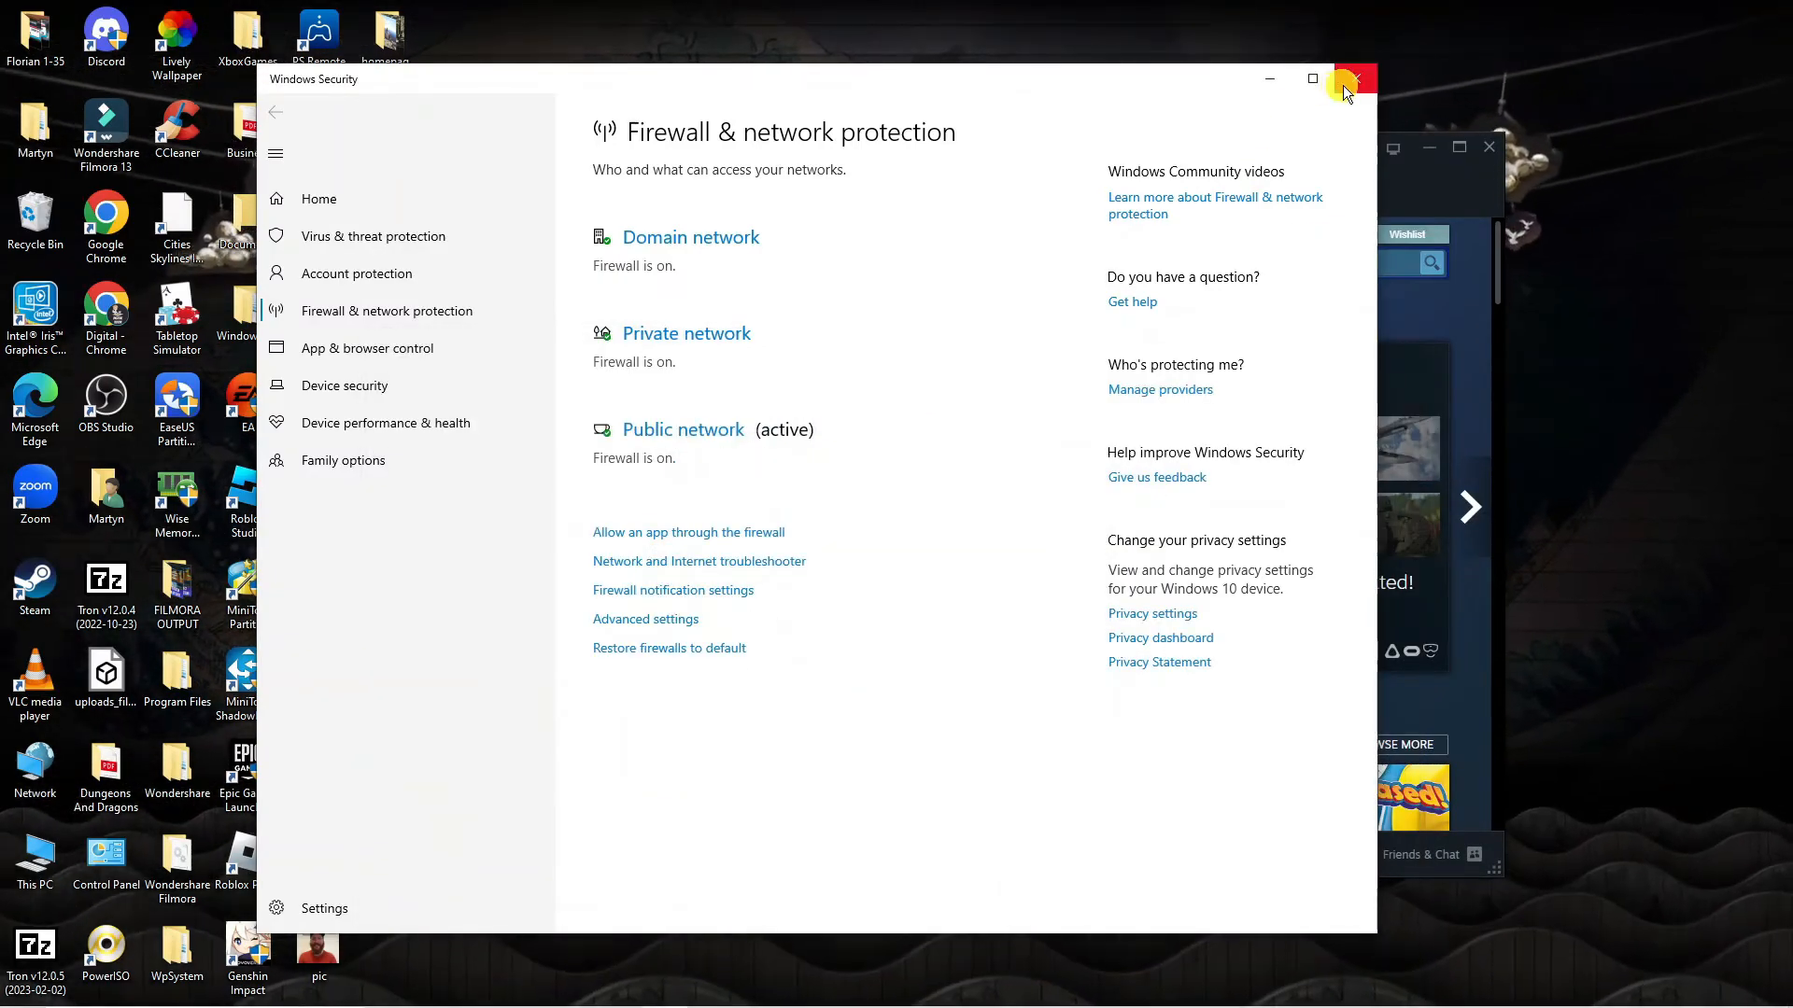
Close Windows Security, maximise Steam and switch to the Library.
{"action": "left_click", "coordinate": [1355, 79]}
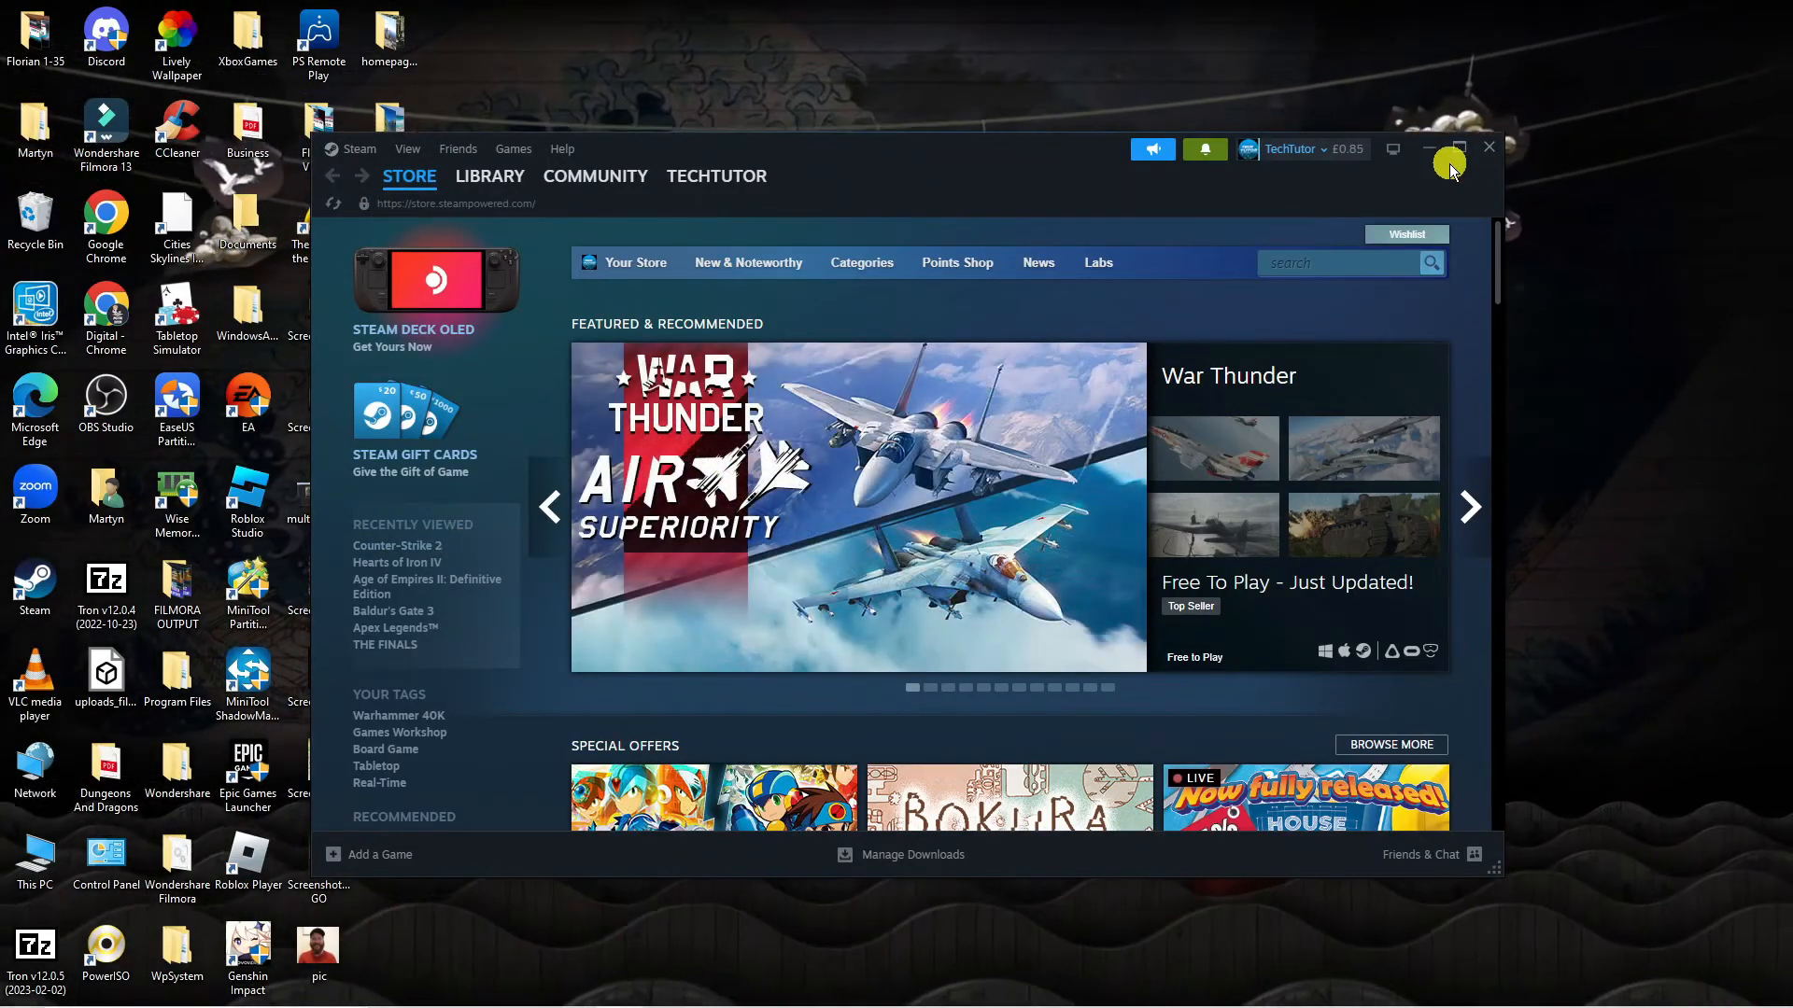
{"action": "left_click", "coordinate": [1458, 149]}
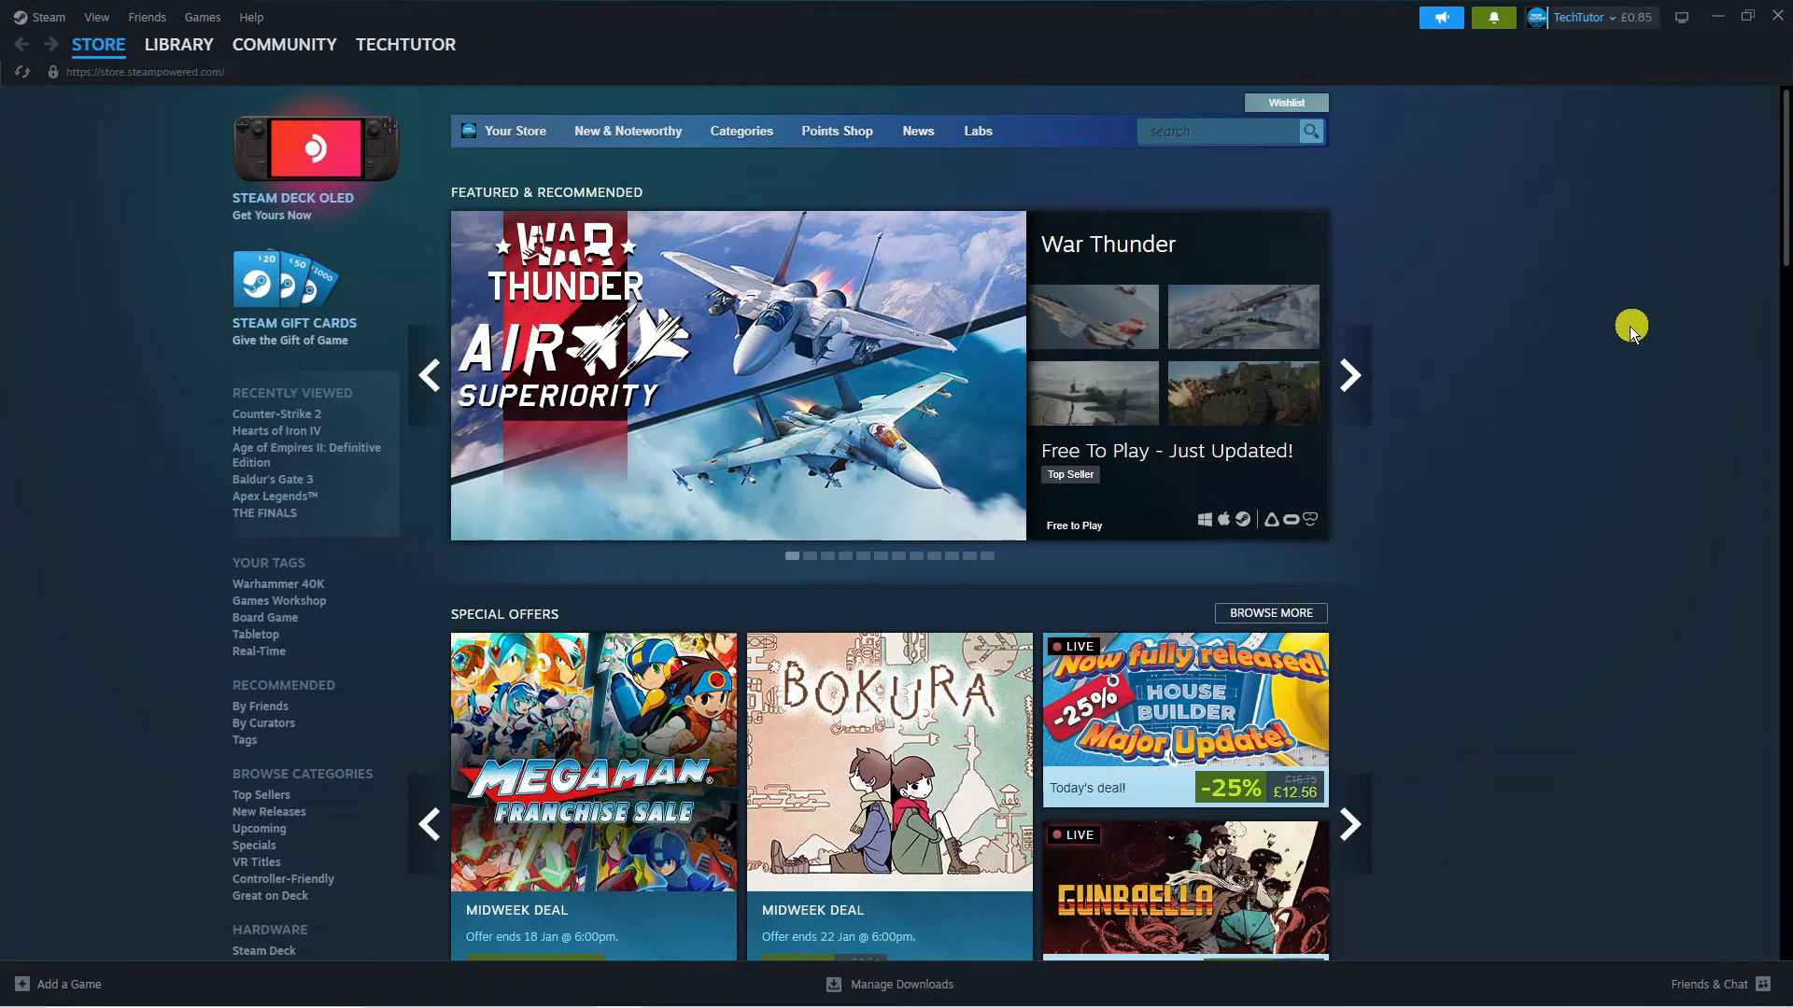
{"action": "mouse_move", "coordinate": [1628, 329]}
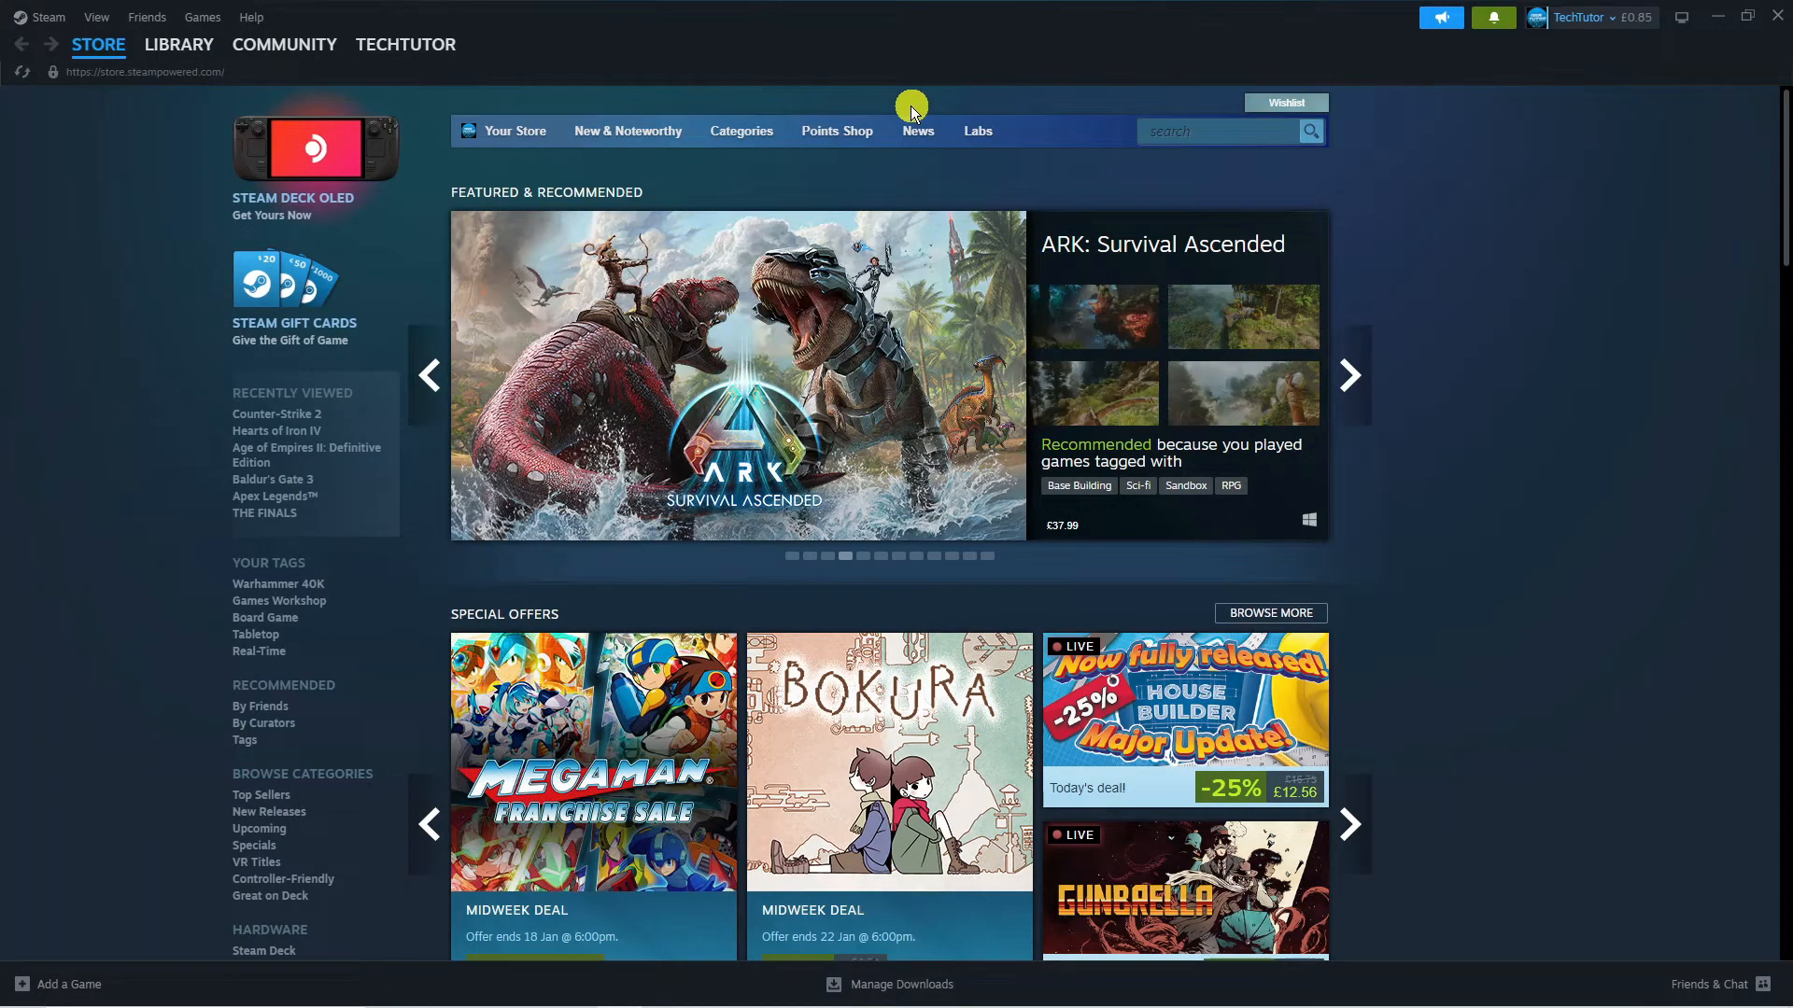
{"action": "left_click", "coordinate": [180, 43]}
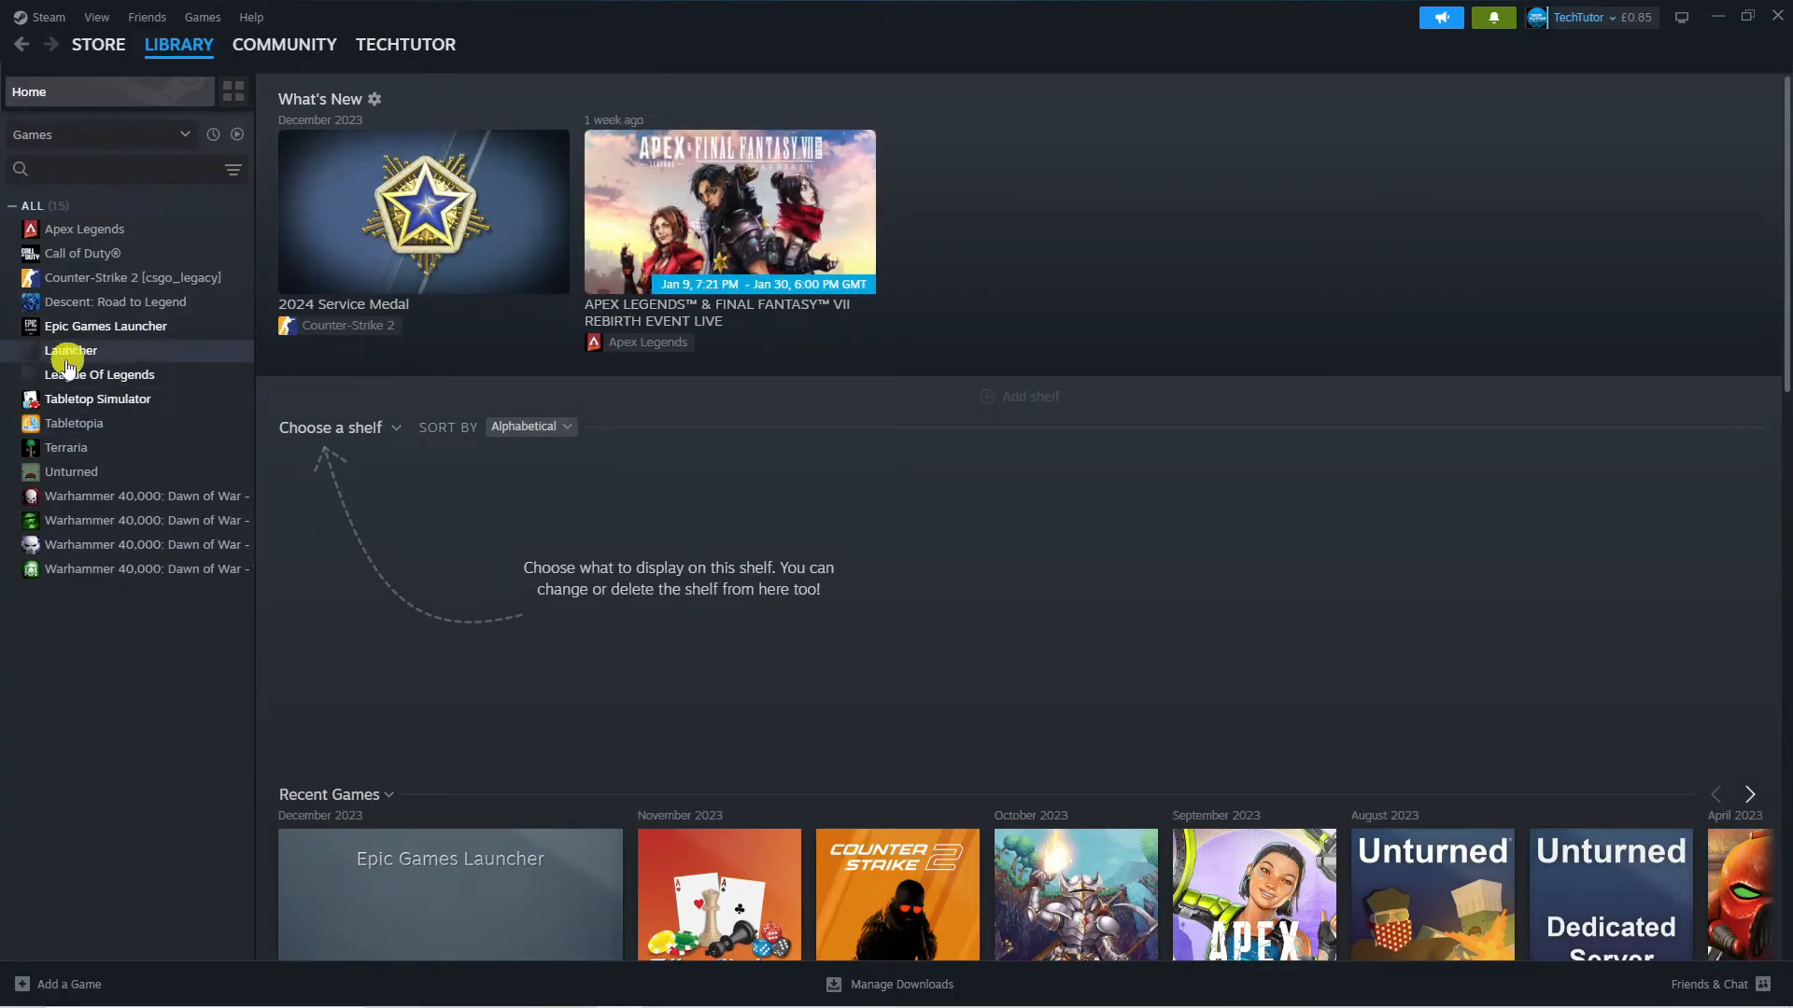
{"action": "mouse_move", "coordinate": [243, 399]}
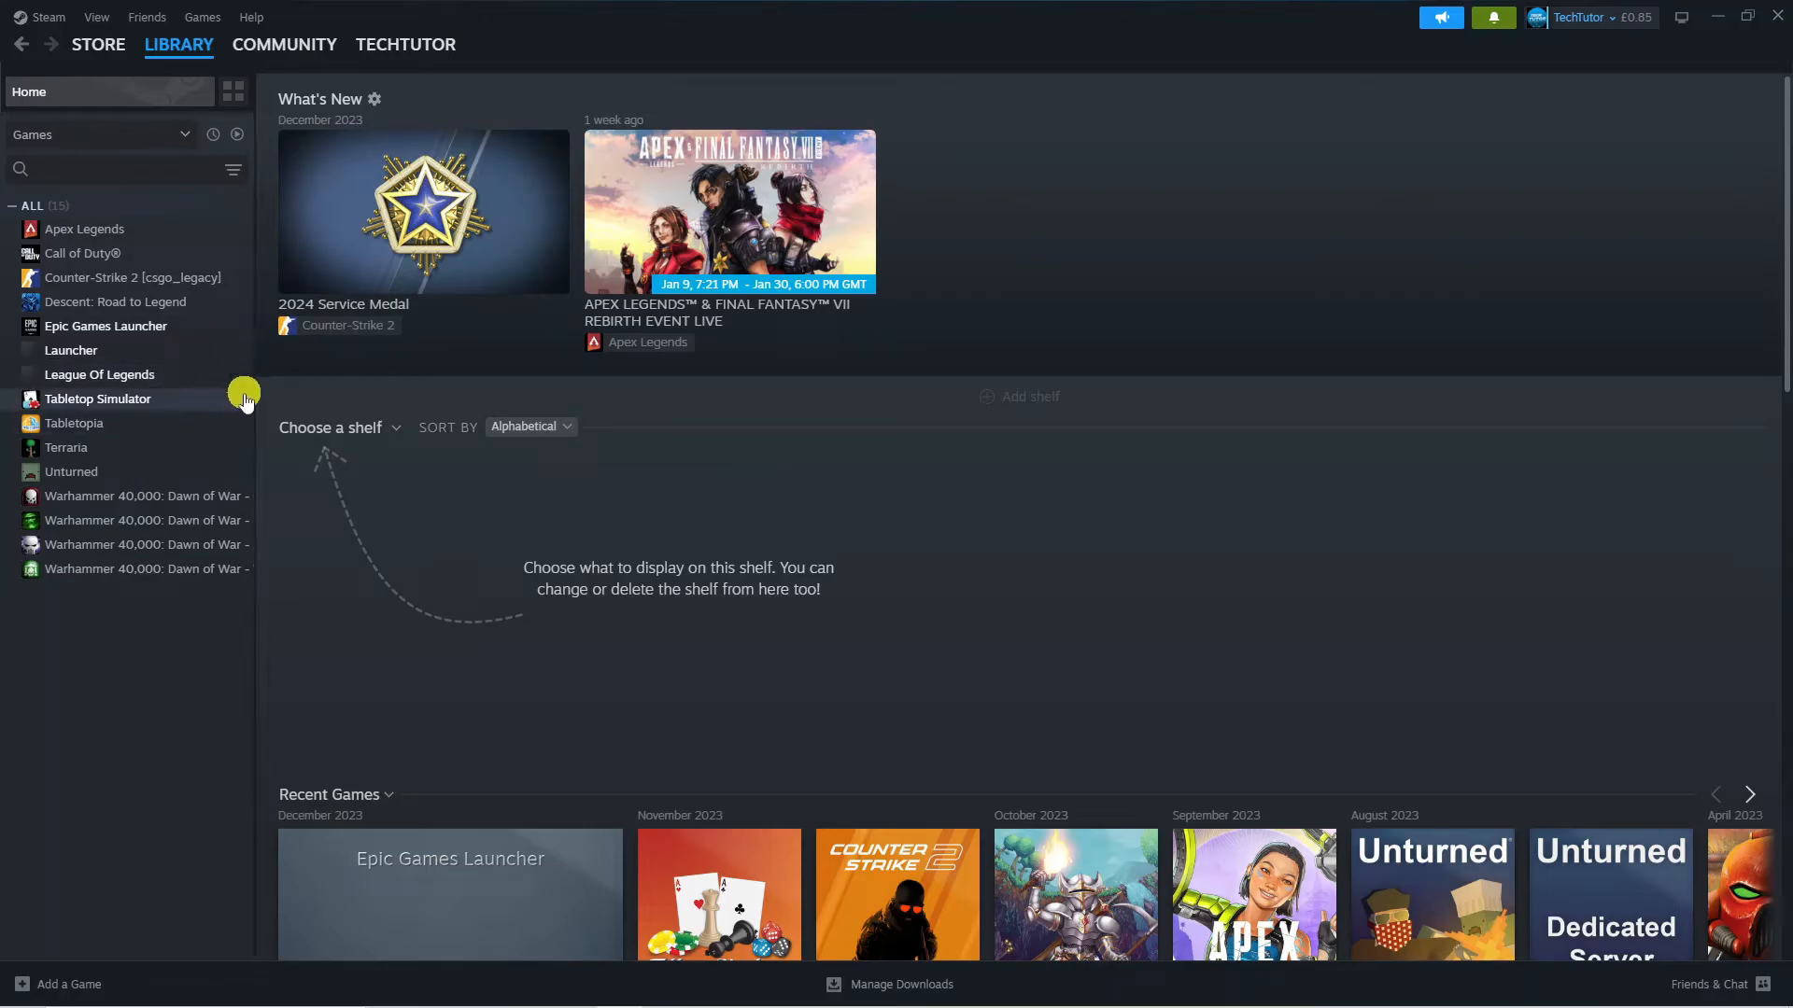
{"action": "mouse_move", "coordinate": [172, 409]}
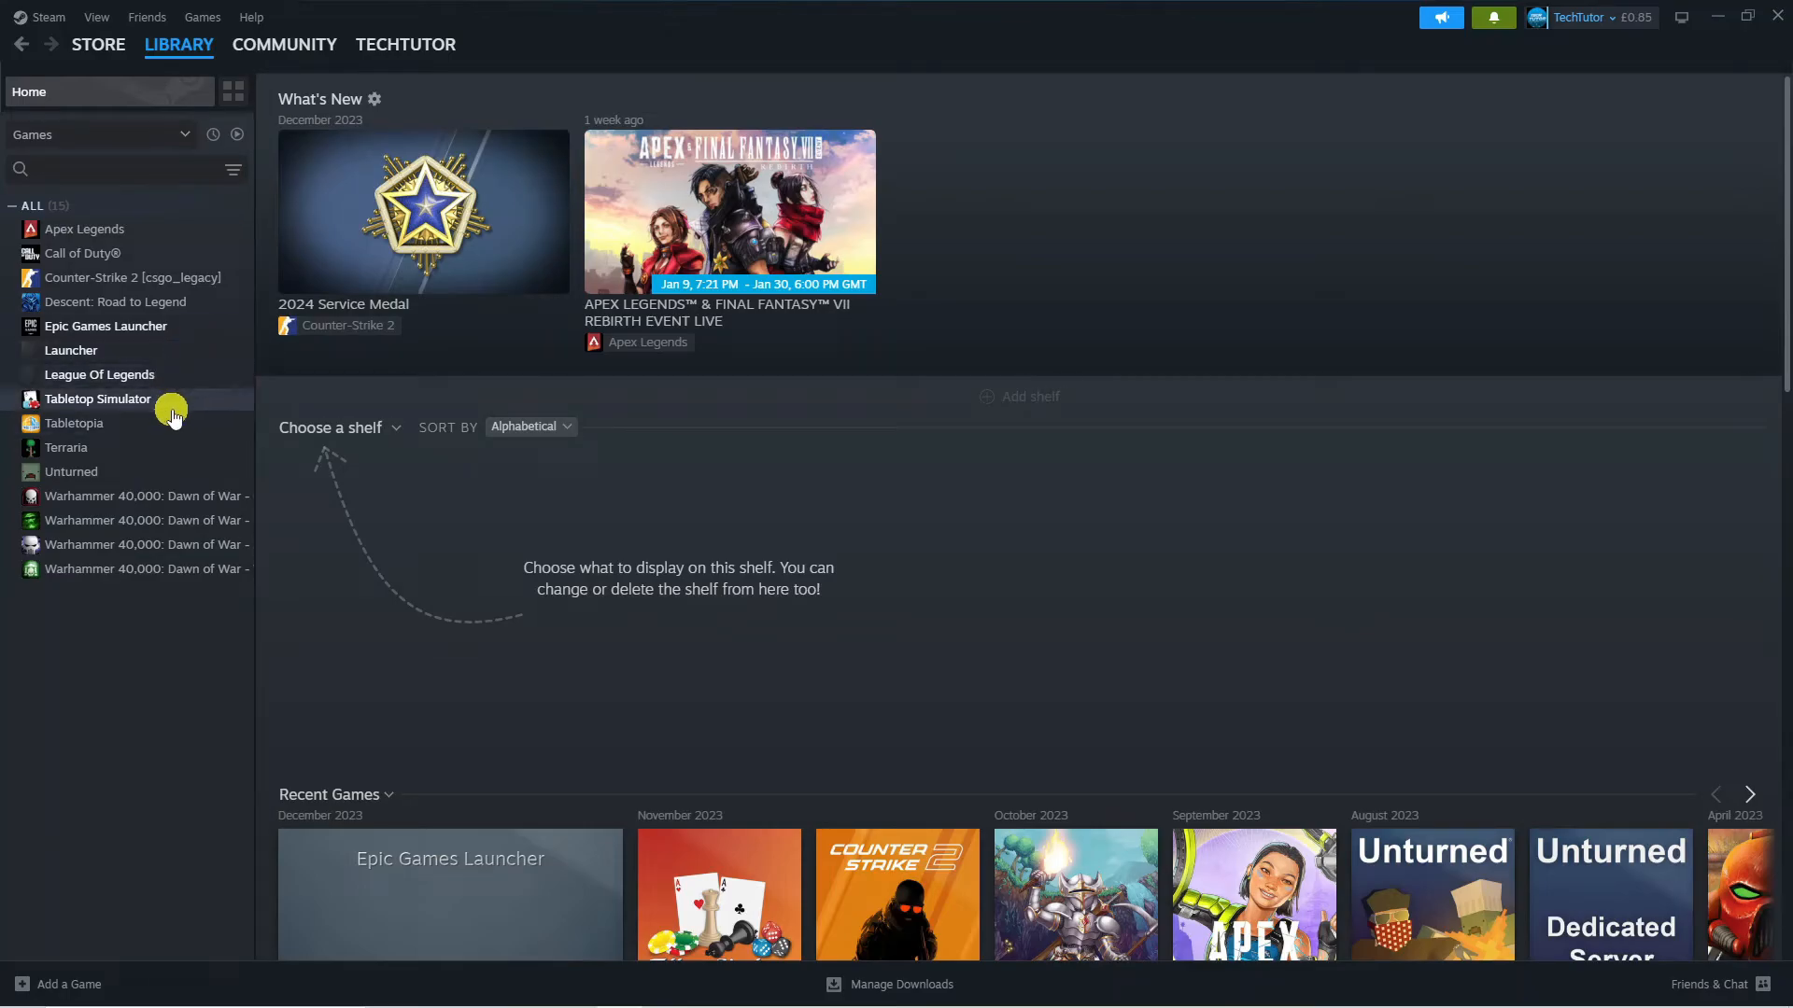
Select Tabletop Simulator in the game list and bring up its context menu.
{"action": "left_click", "coordinate": [97, 398]}
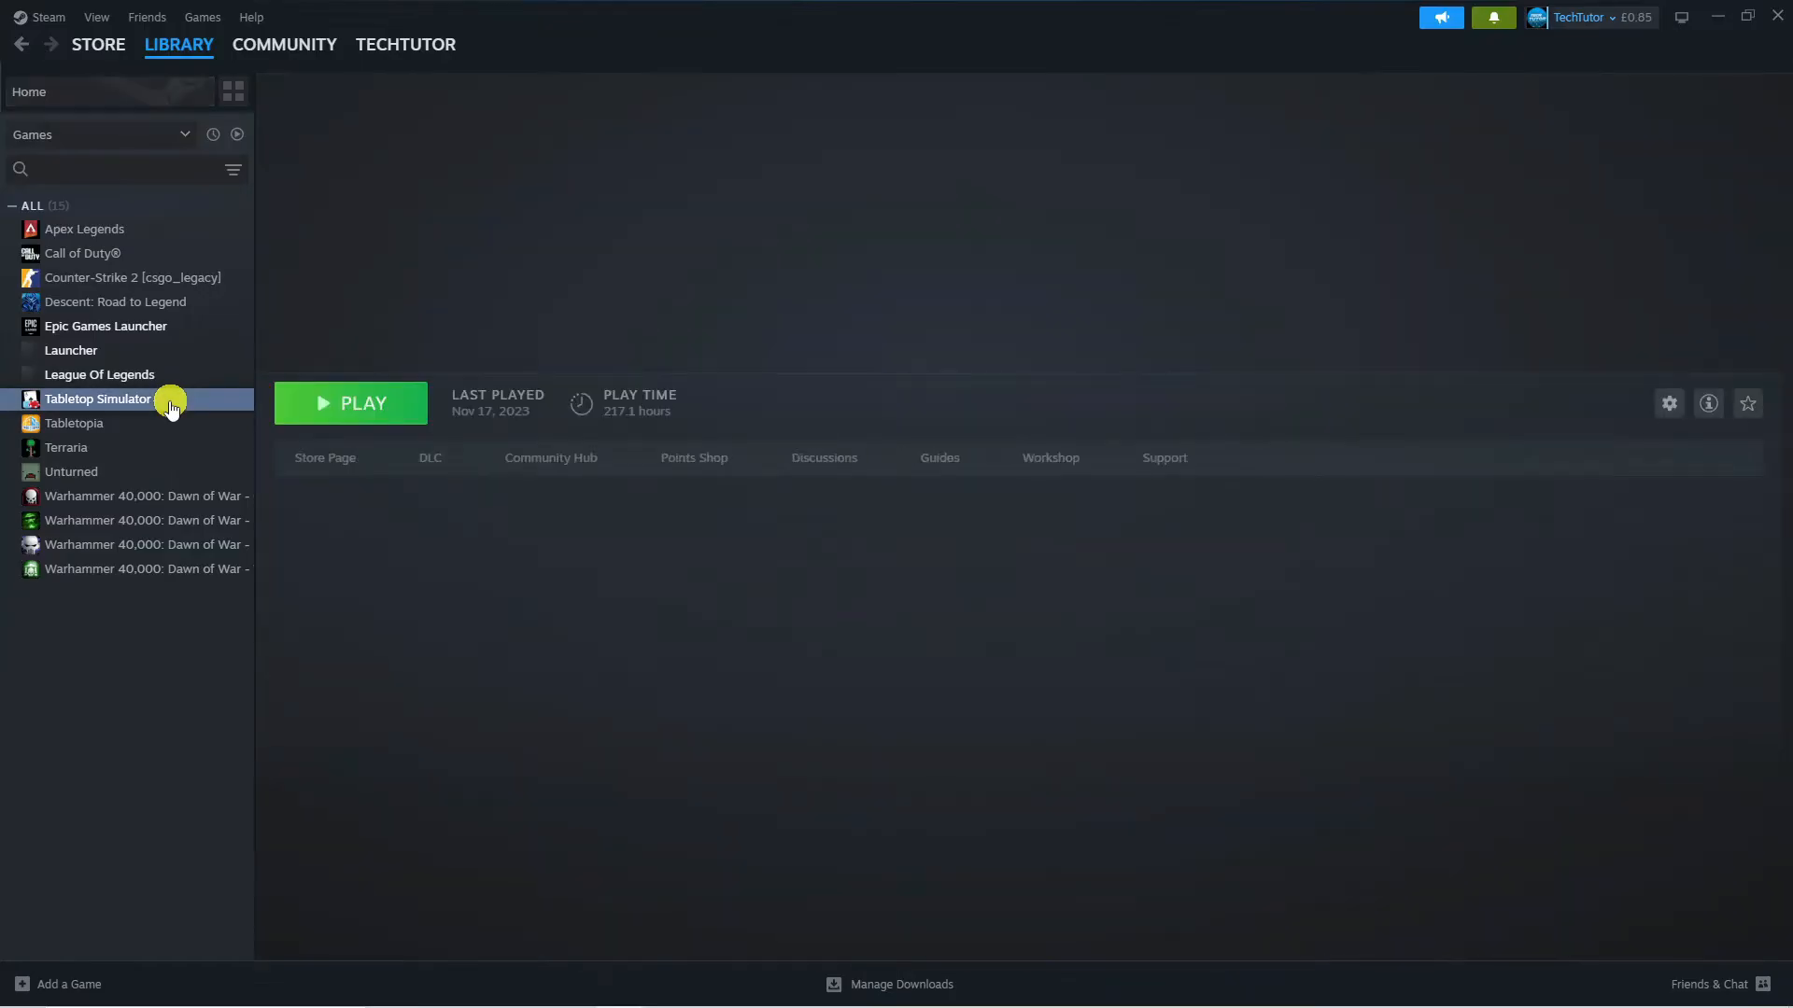
{"action": "left_click", "coordinate": [97, 398]}
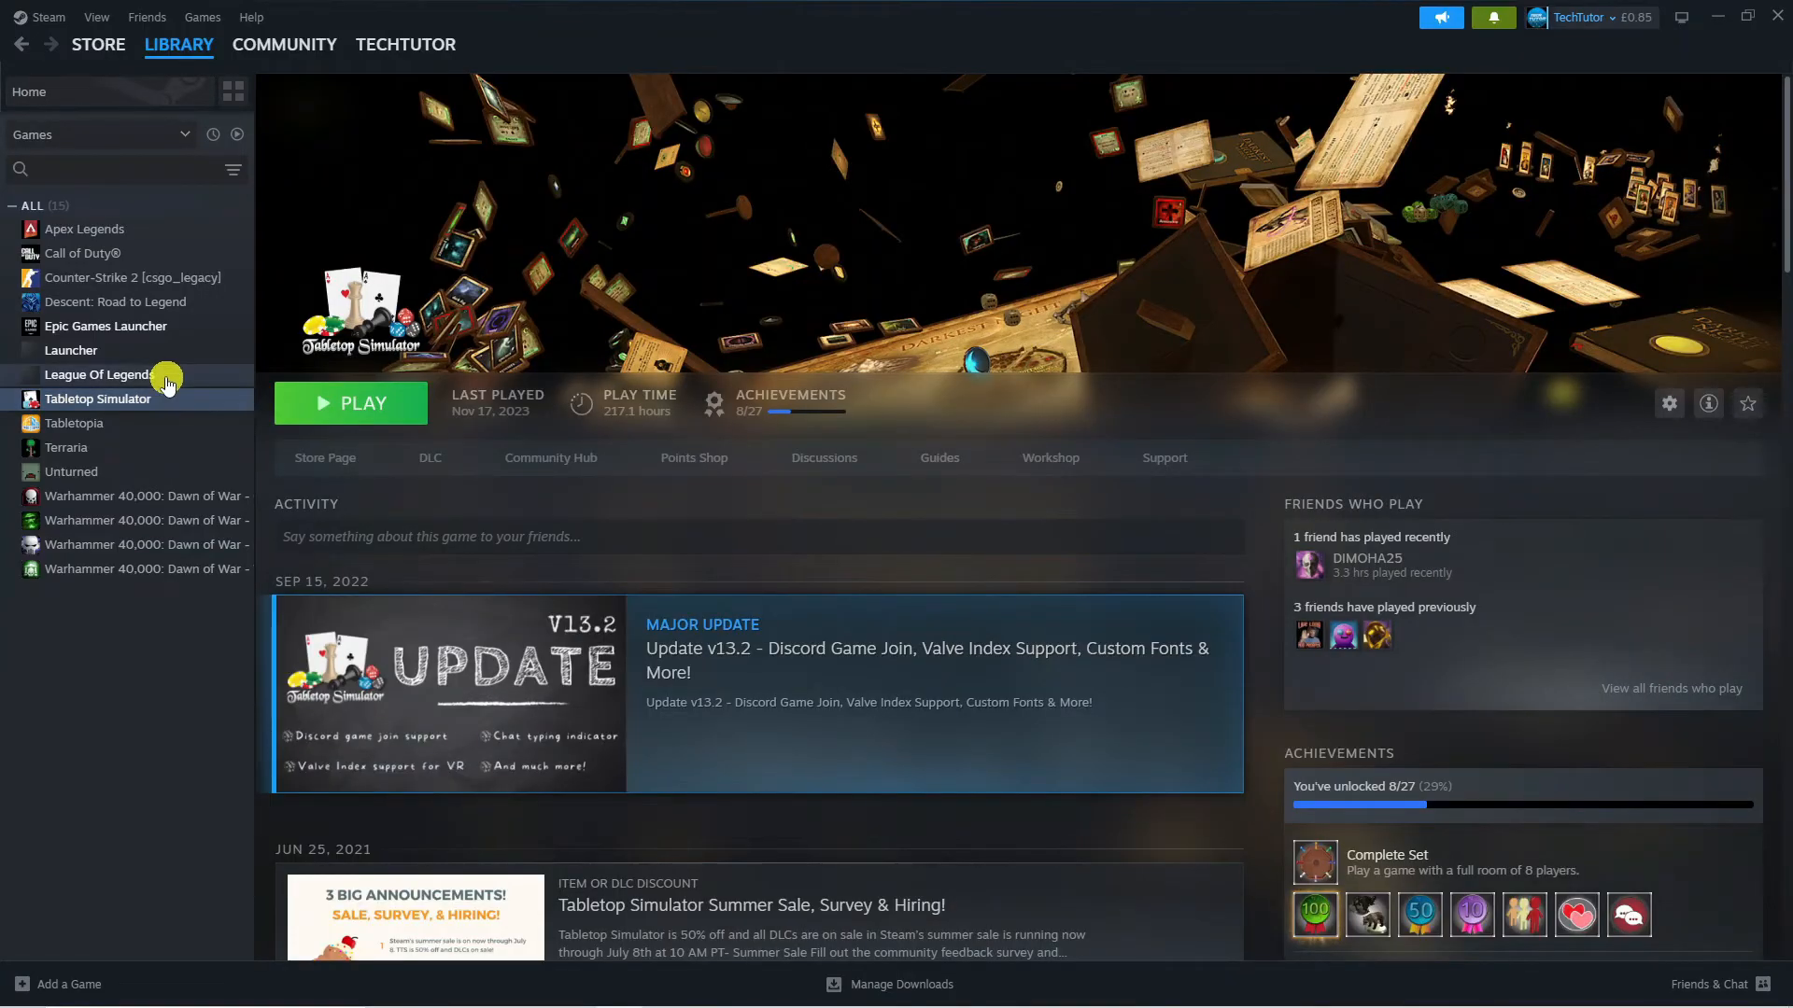
{"action": "right_click", "coordinate": [97, 397]}
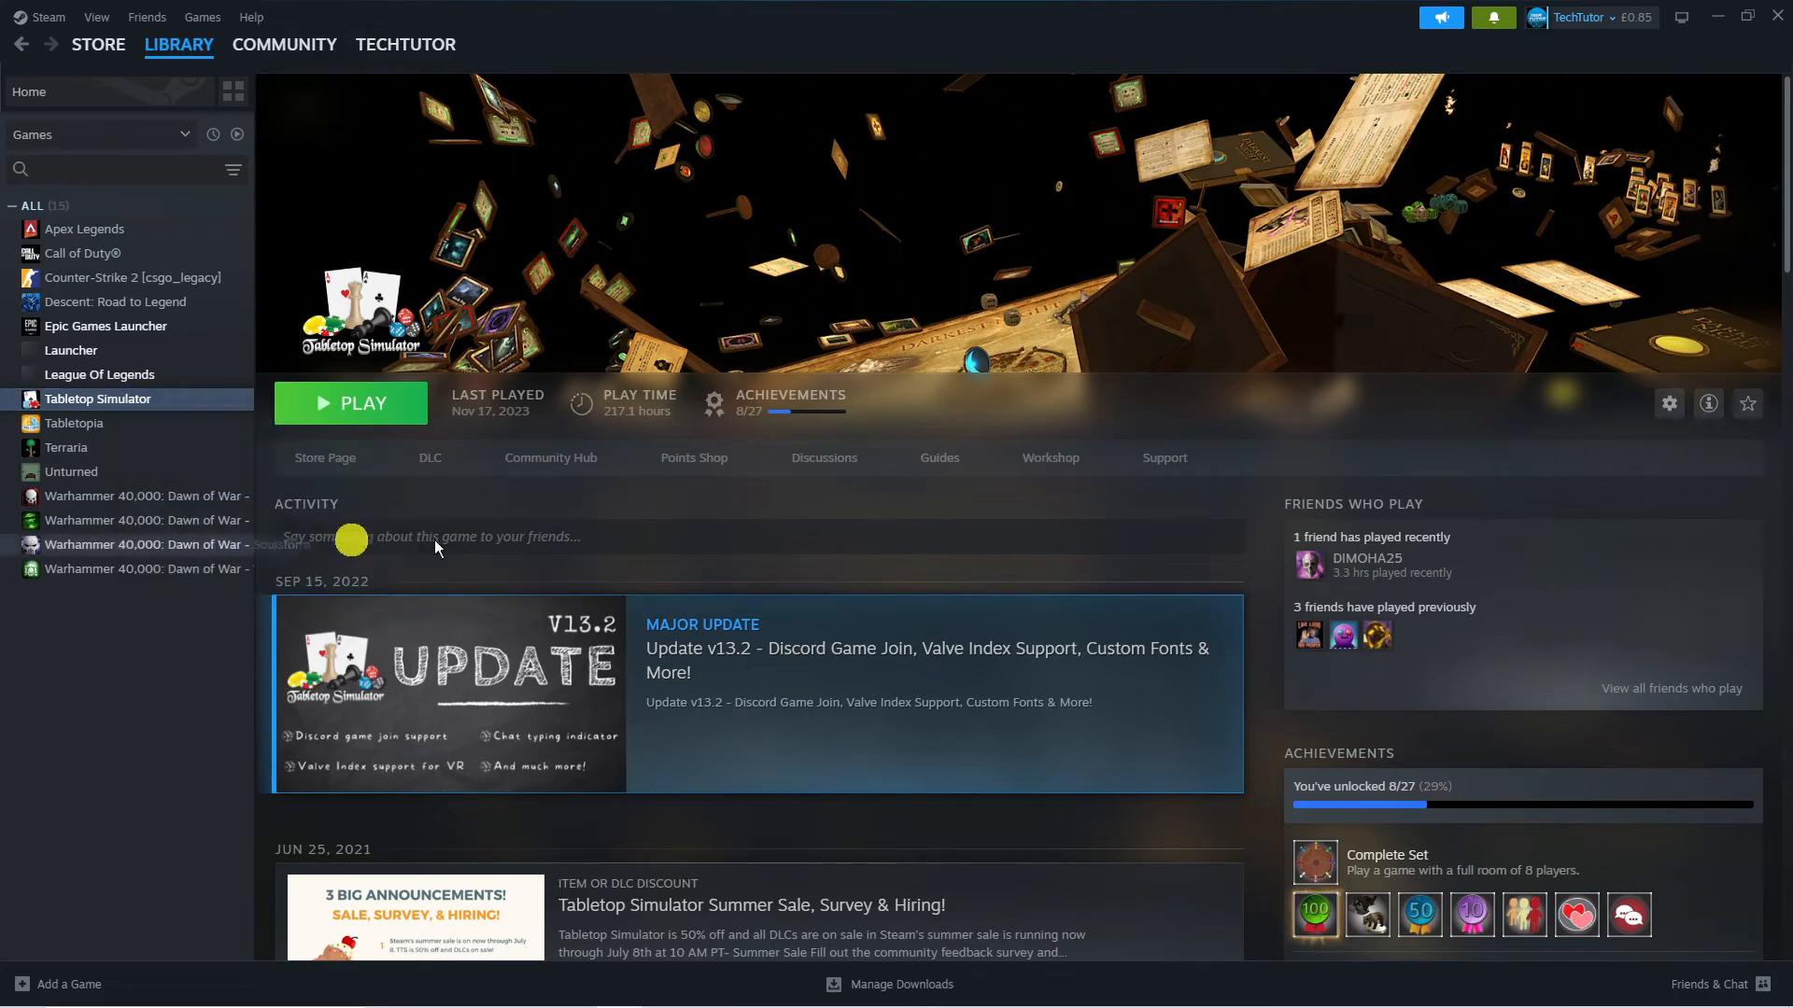
In Properties > Installed Files, verify integrity of game files, then close Properties.
{"action": "left_click", "coordinate": [1668, 404]}
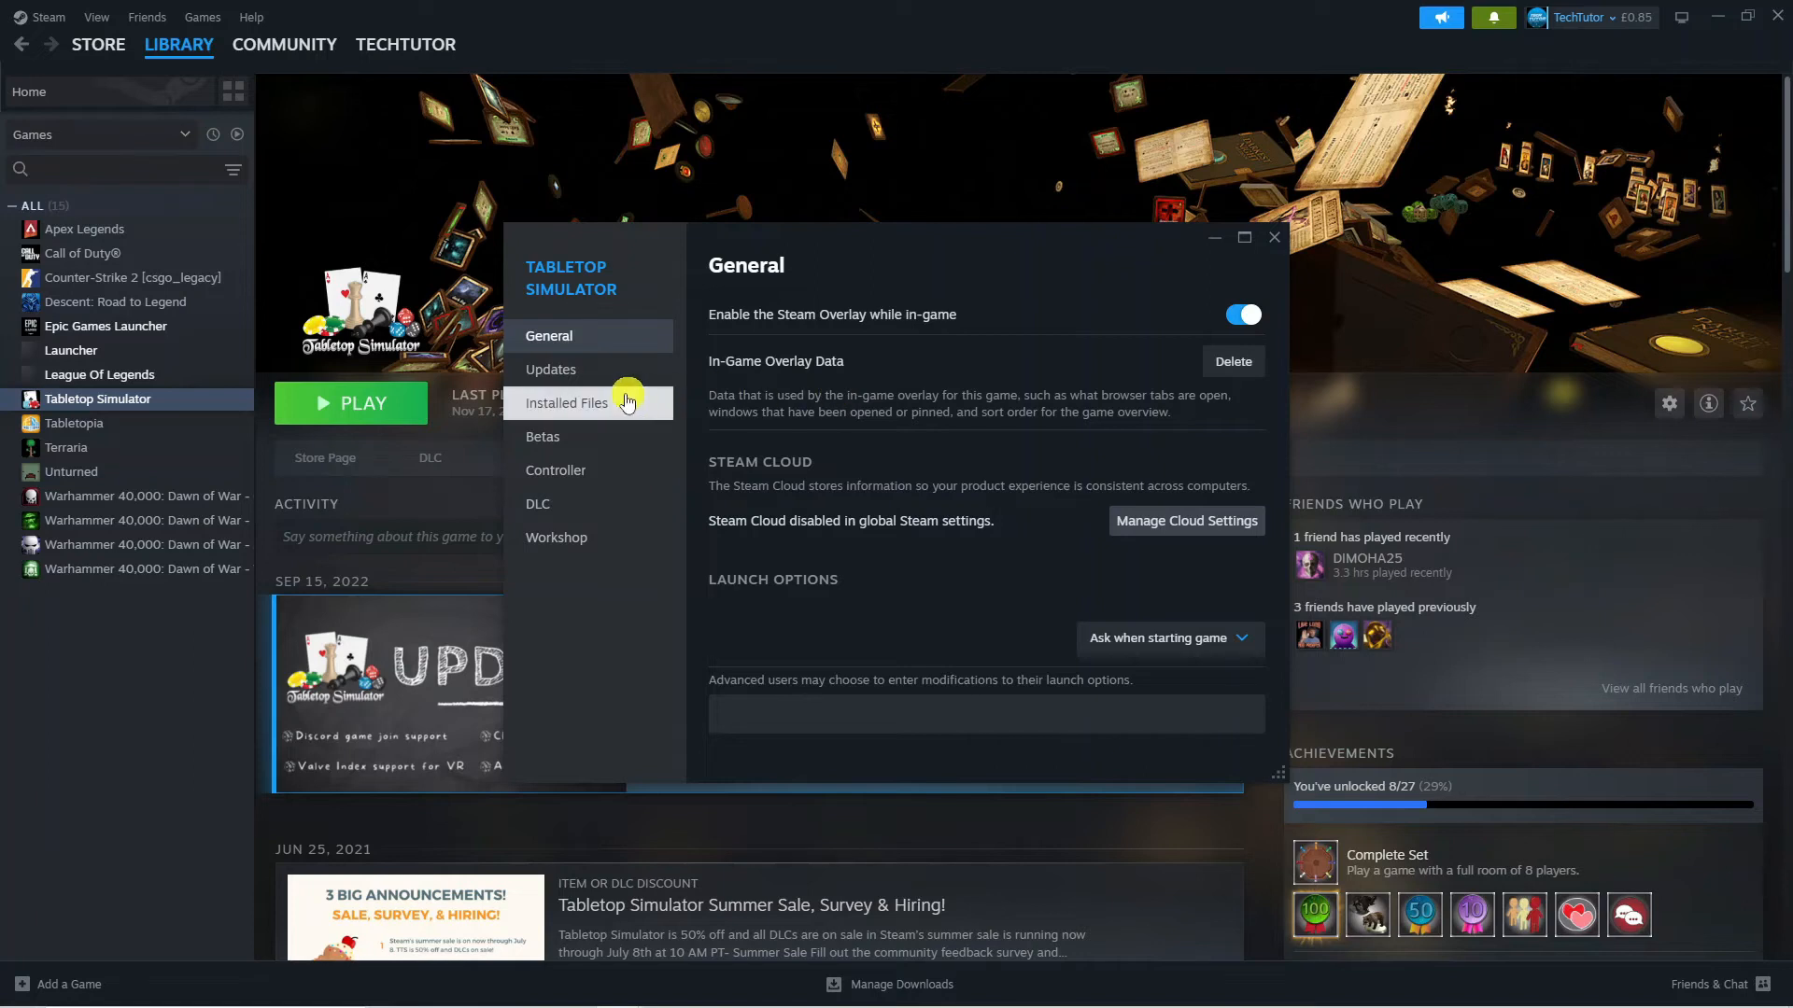
{"action": "mouse_move", "coordinate": [605, 408]}
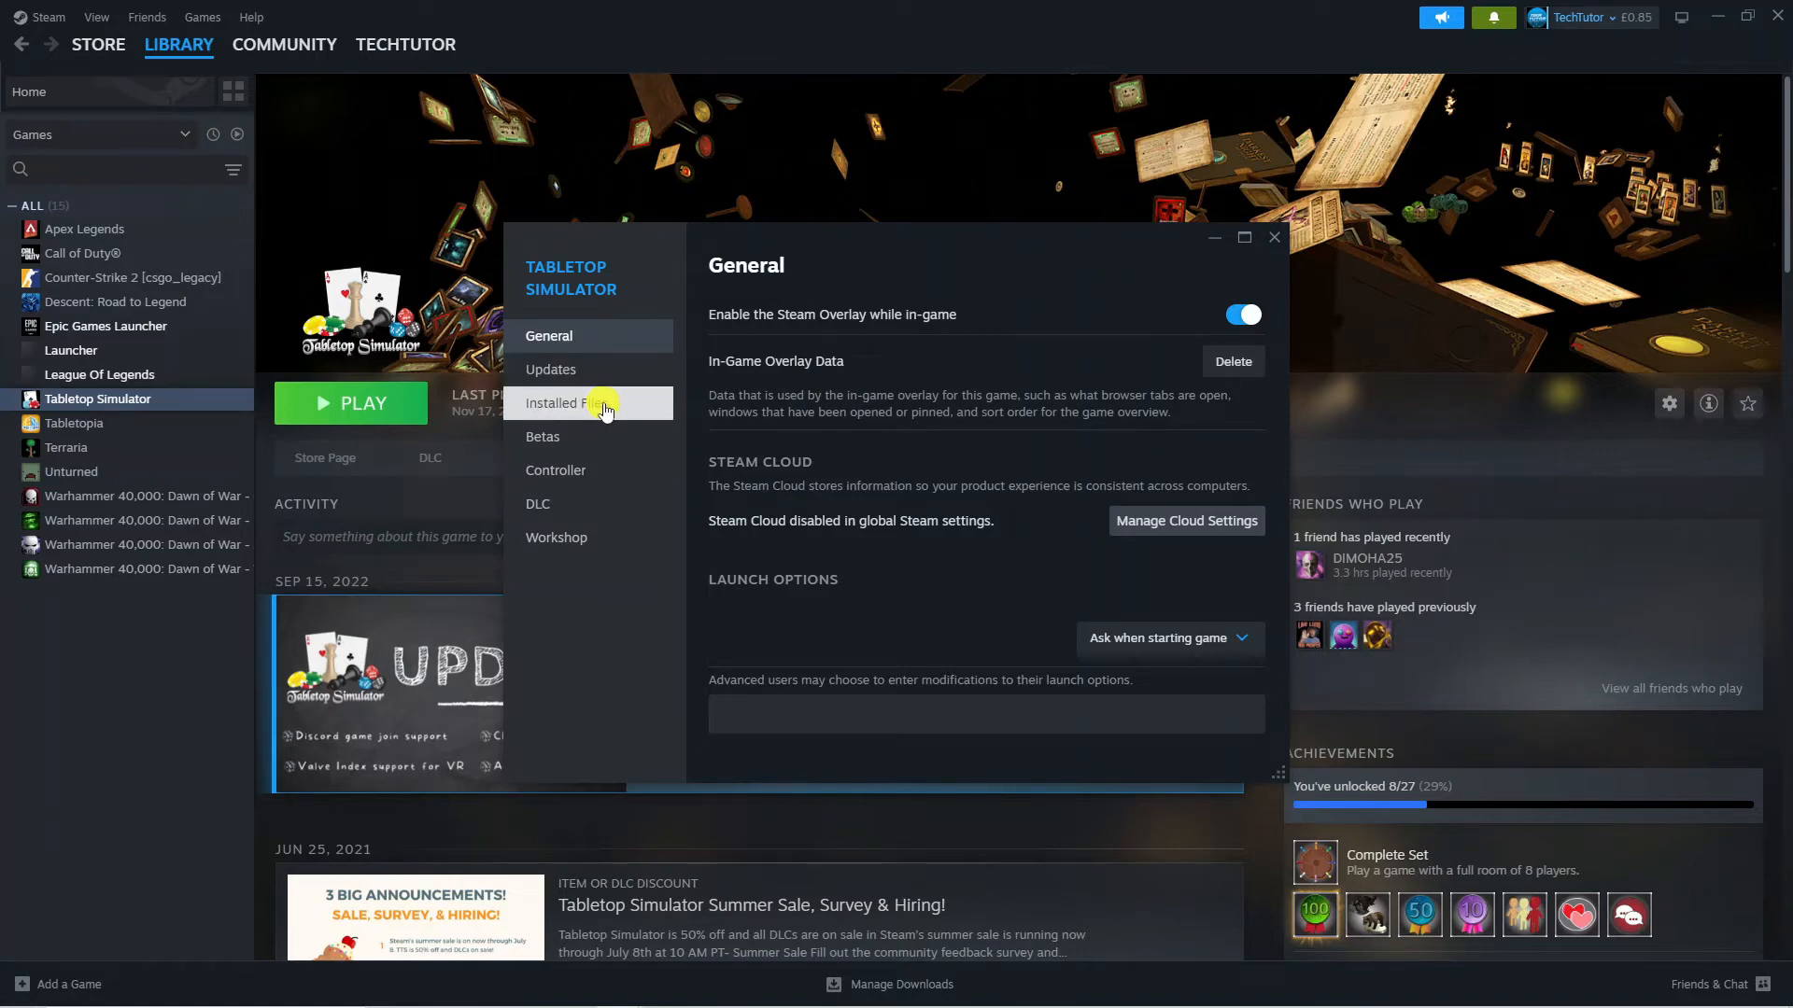
{"action": "left_click", "coordinate": [568, 404]}
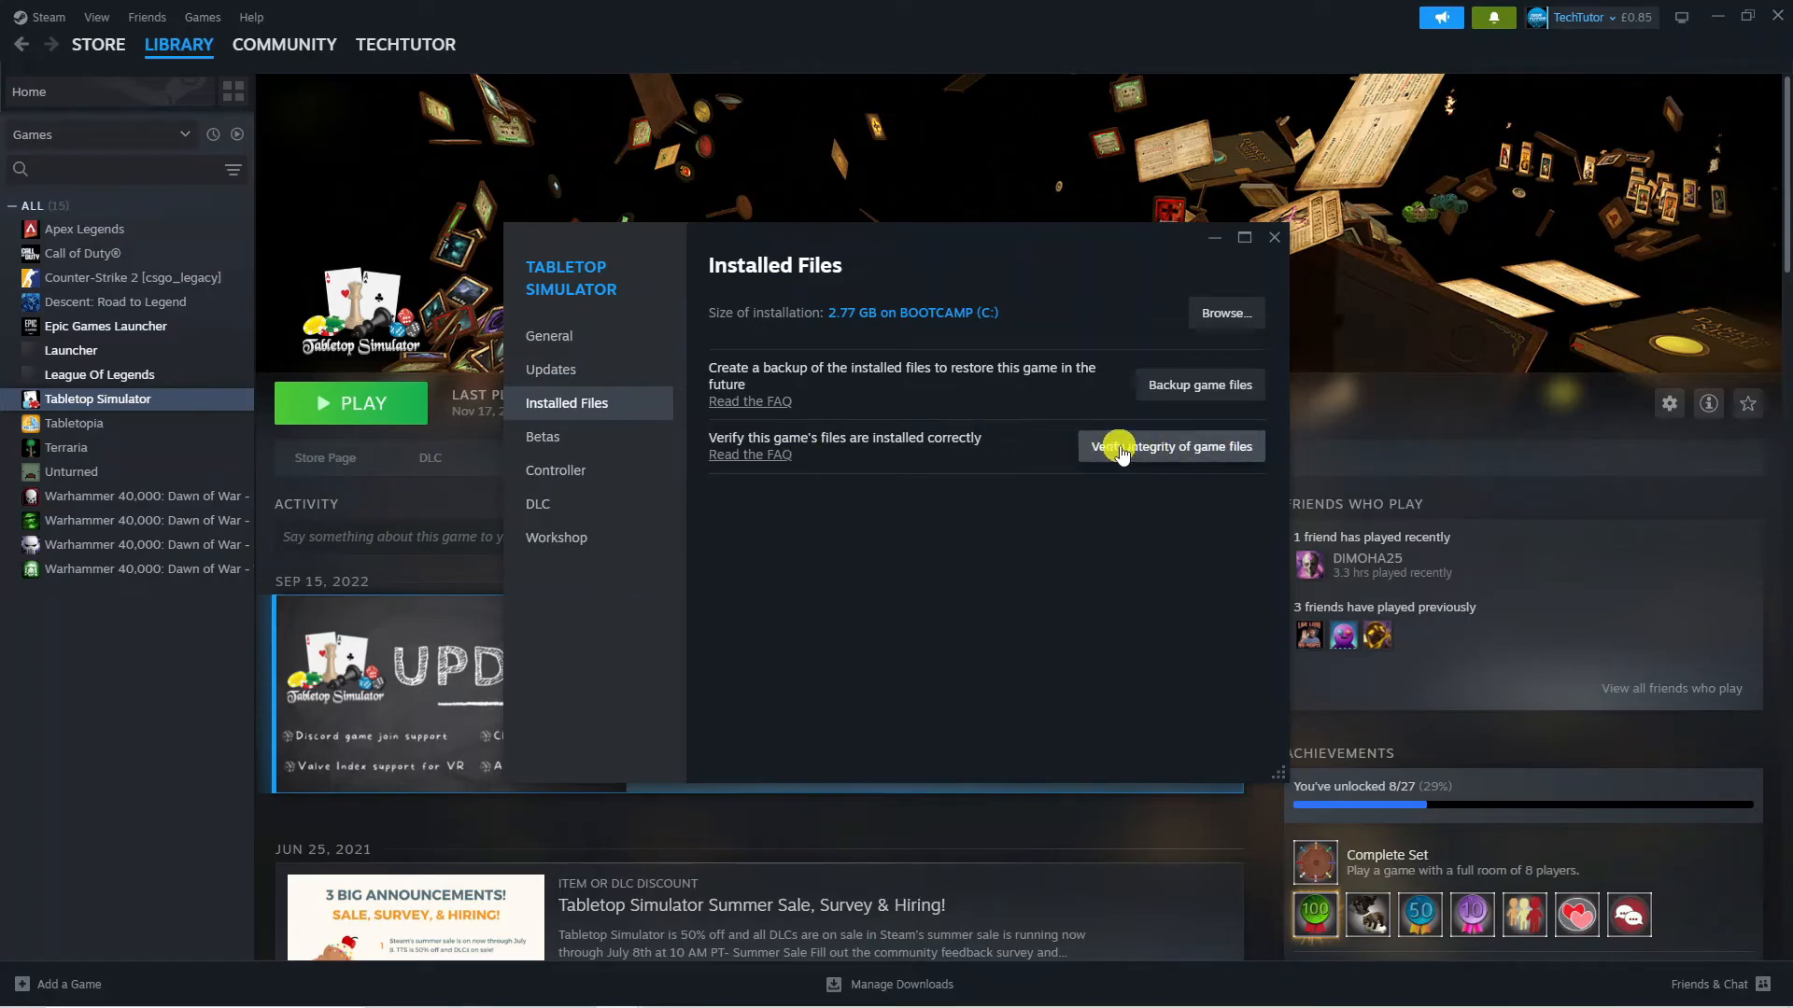
{"action": "left_click", "coordinate": [1169, 446]}
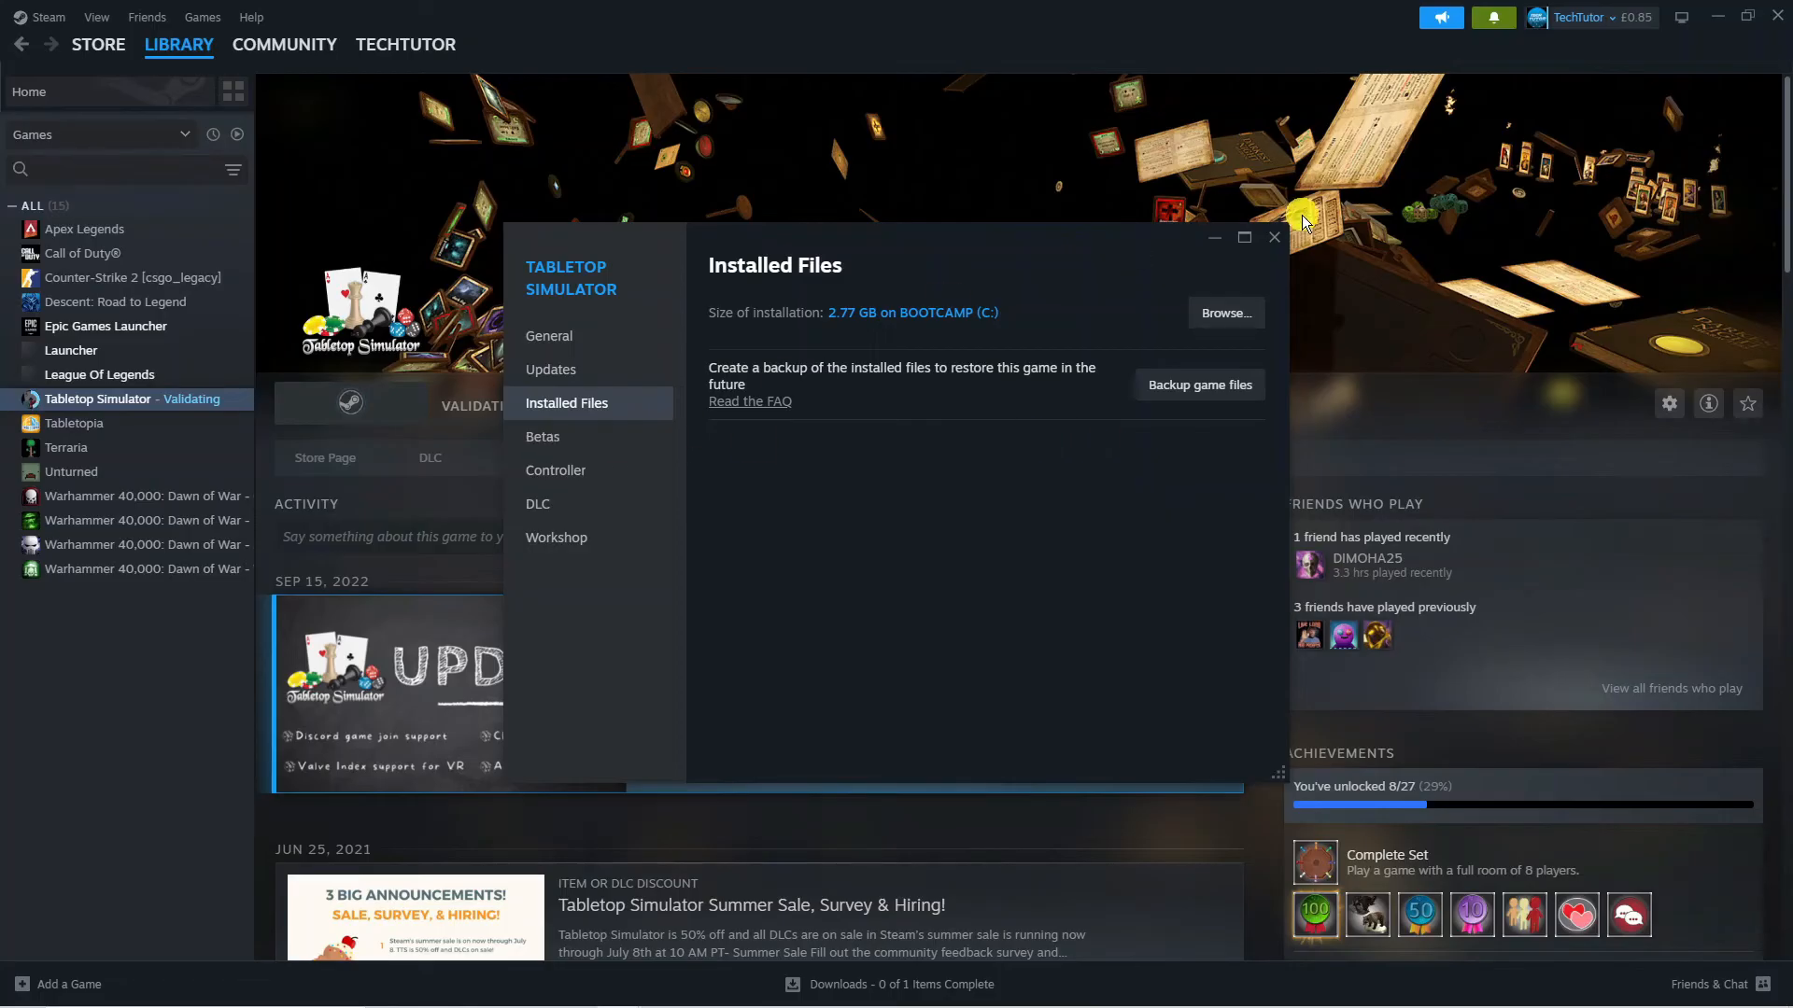
{"action": "left_click", "coordinate": [1274, 237]}
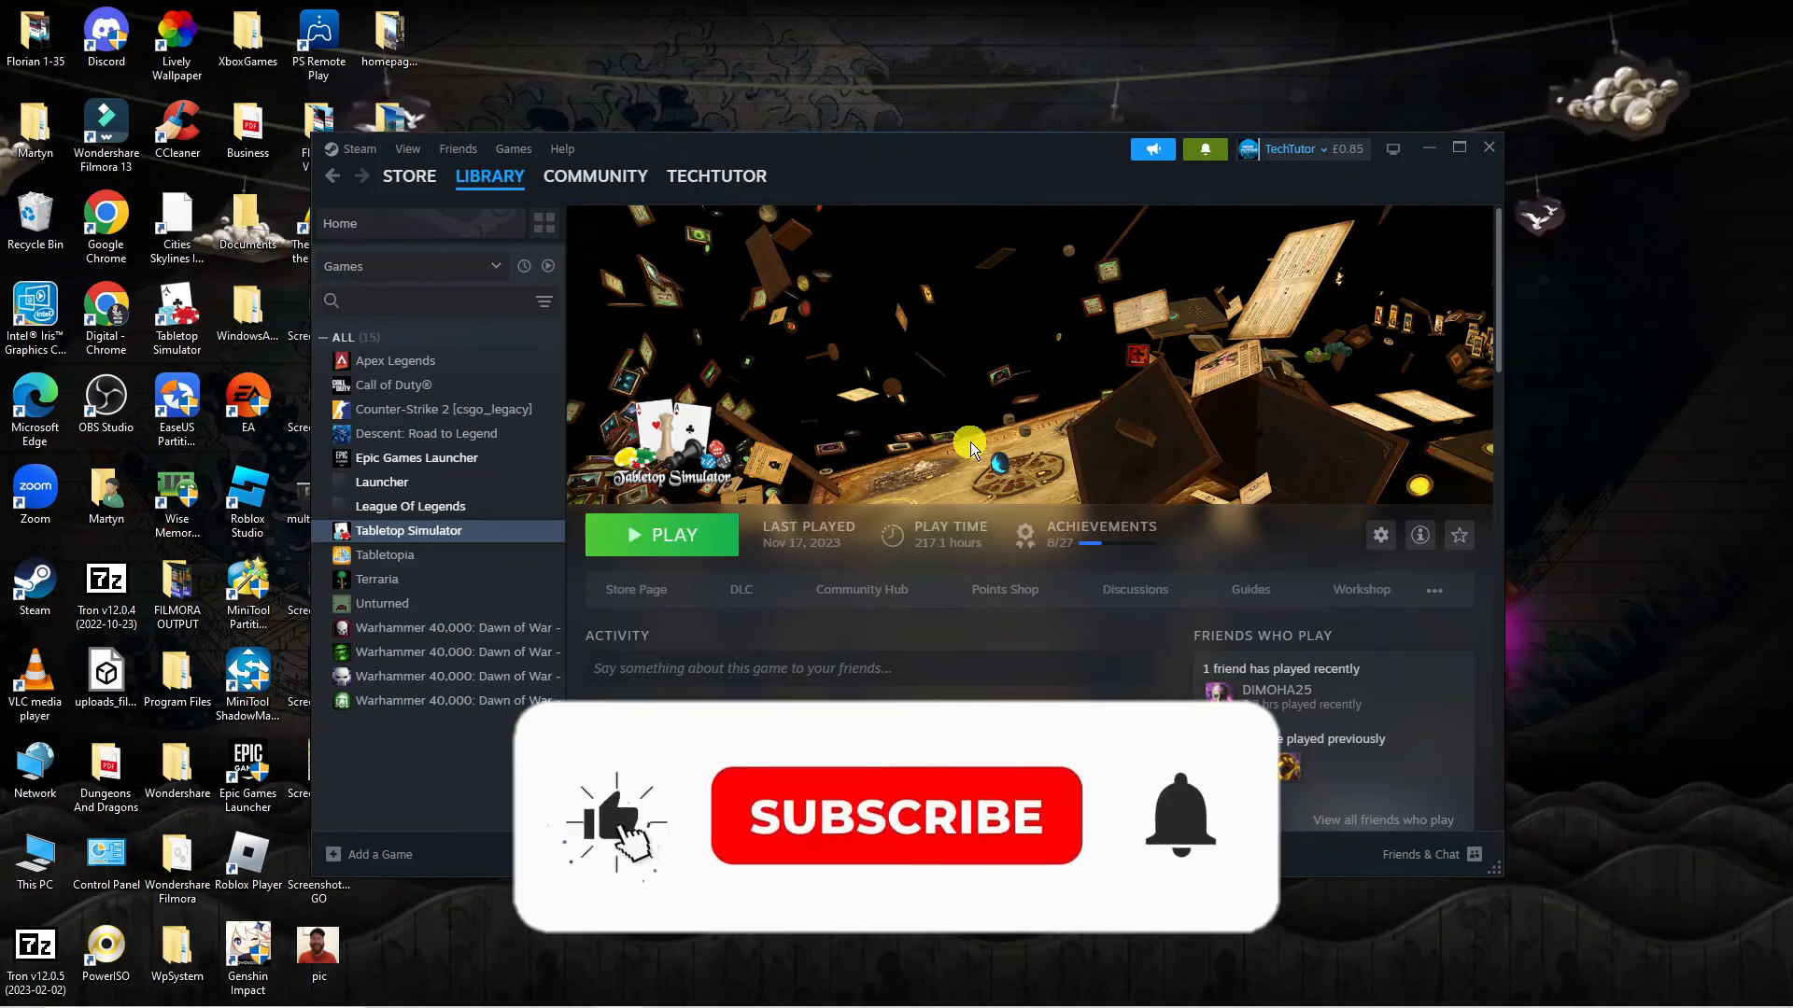
Restore the Steam window down from maximised once validation finishes.
{"action": "left_click", "coordinate": [894, 816]}
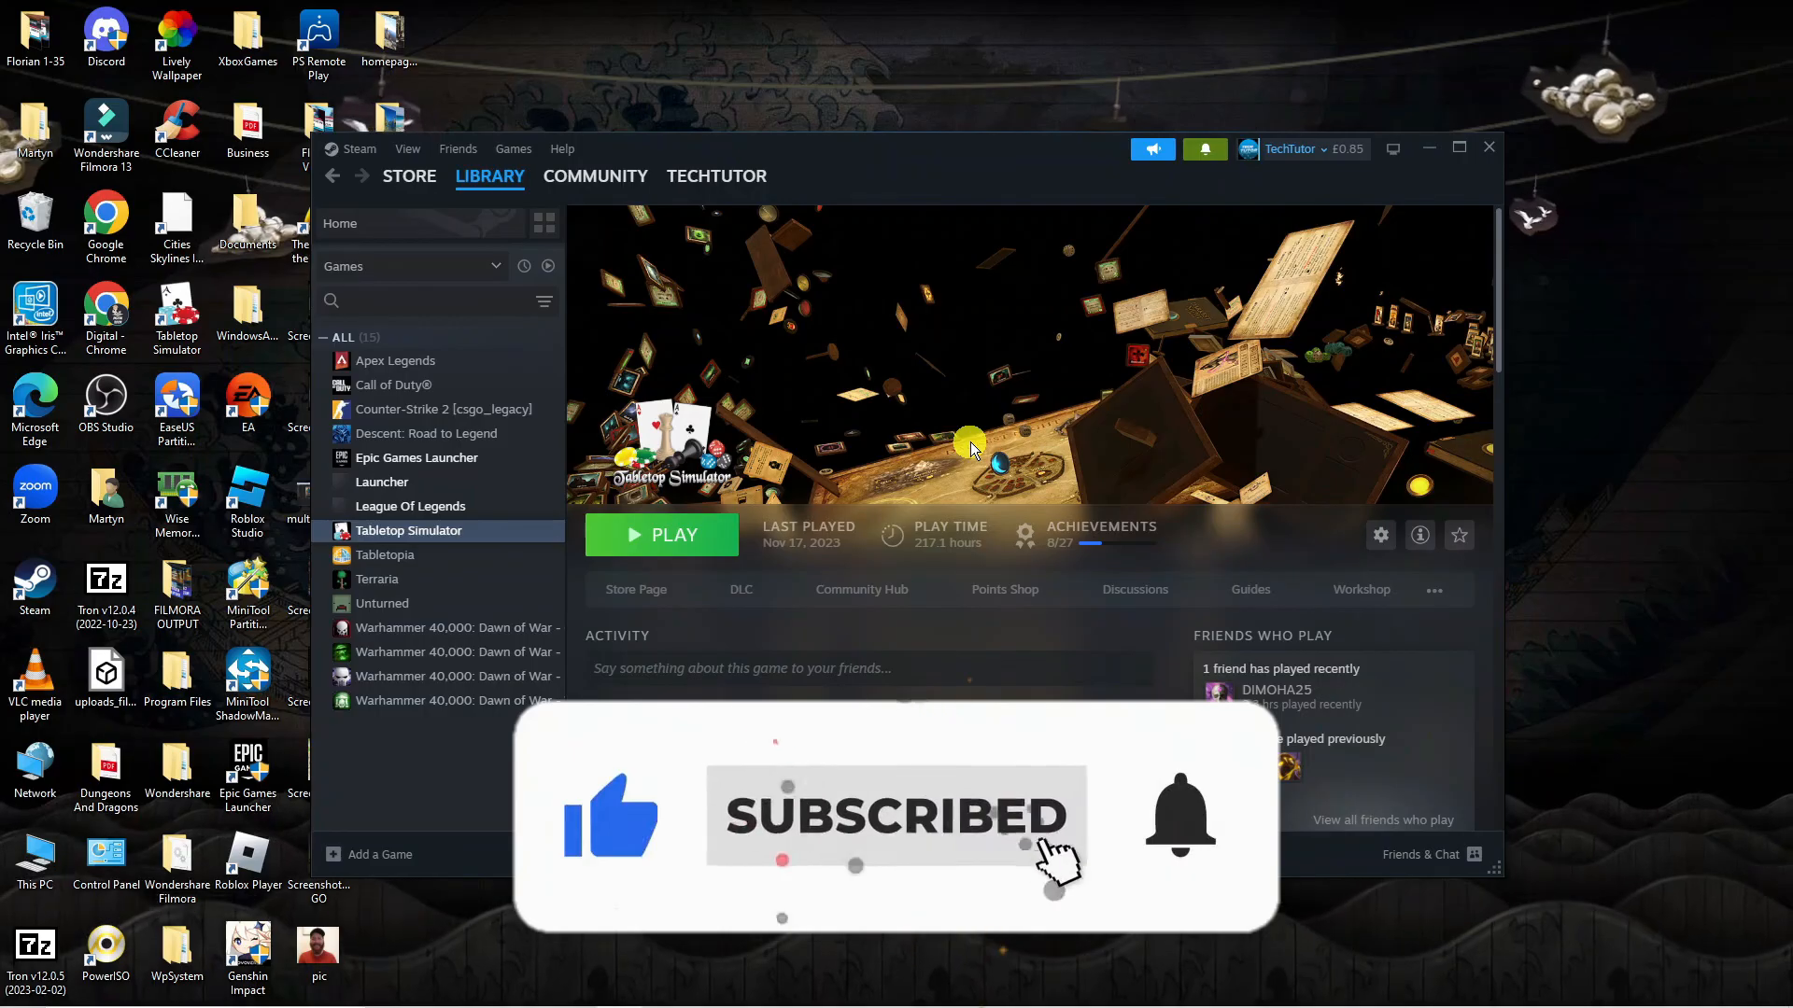